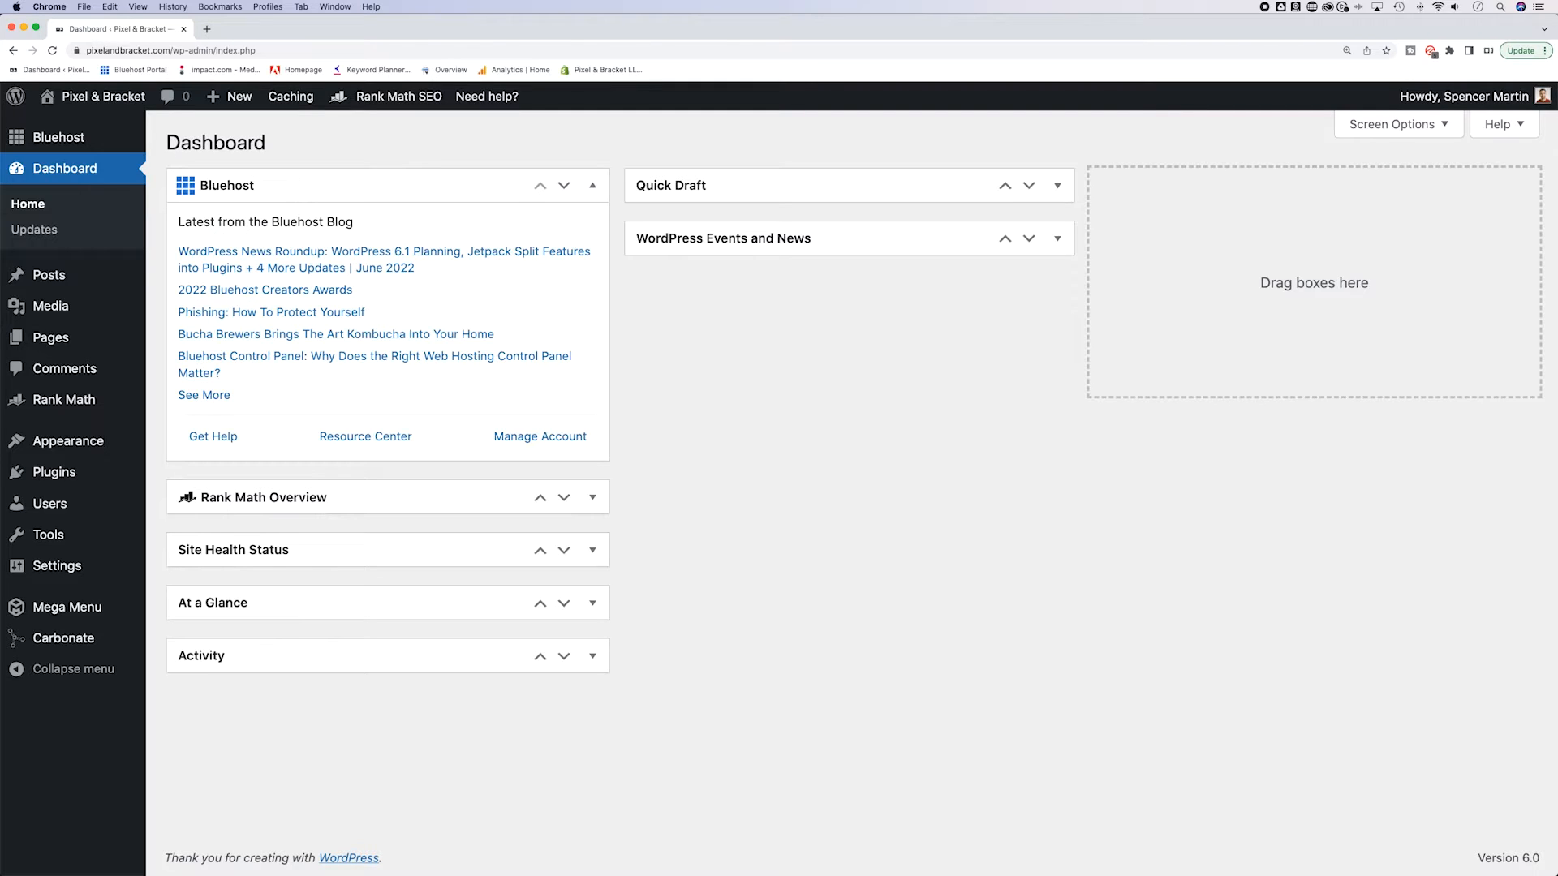
{"action": "mouse_move", "coordinate": [164, 203]}
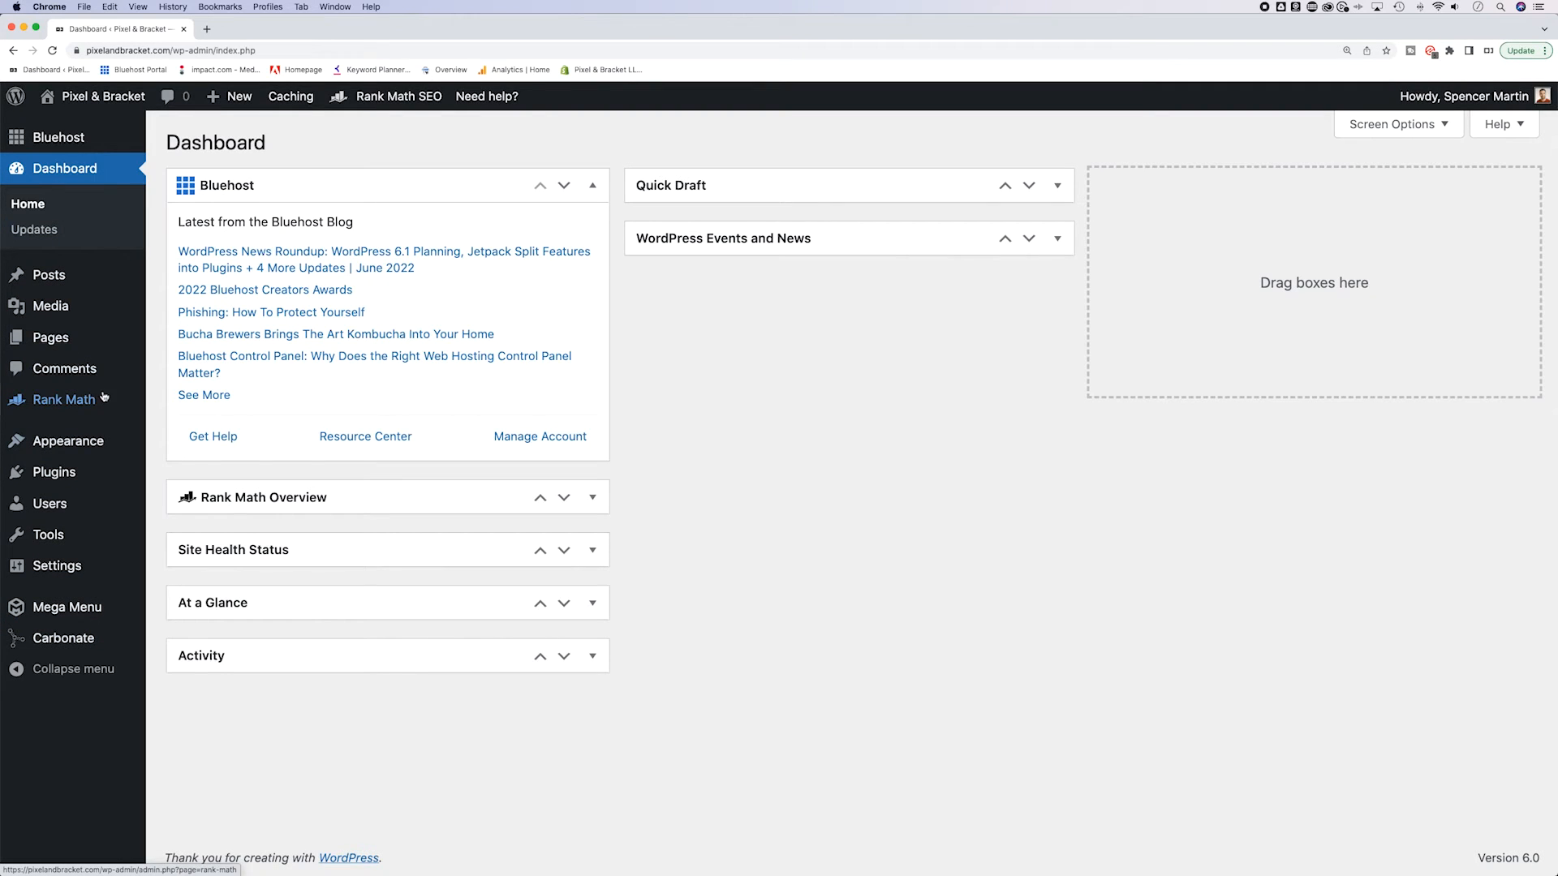
{"action": "mouse_move", "coordinate": [47, 274]}
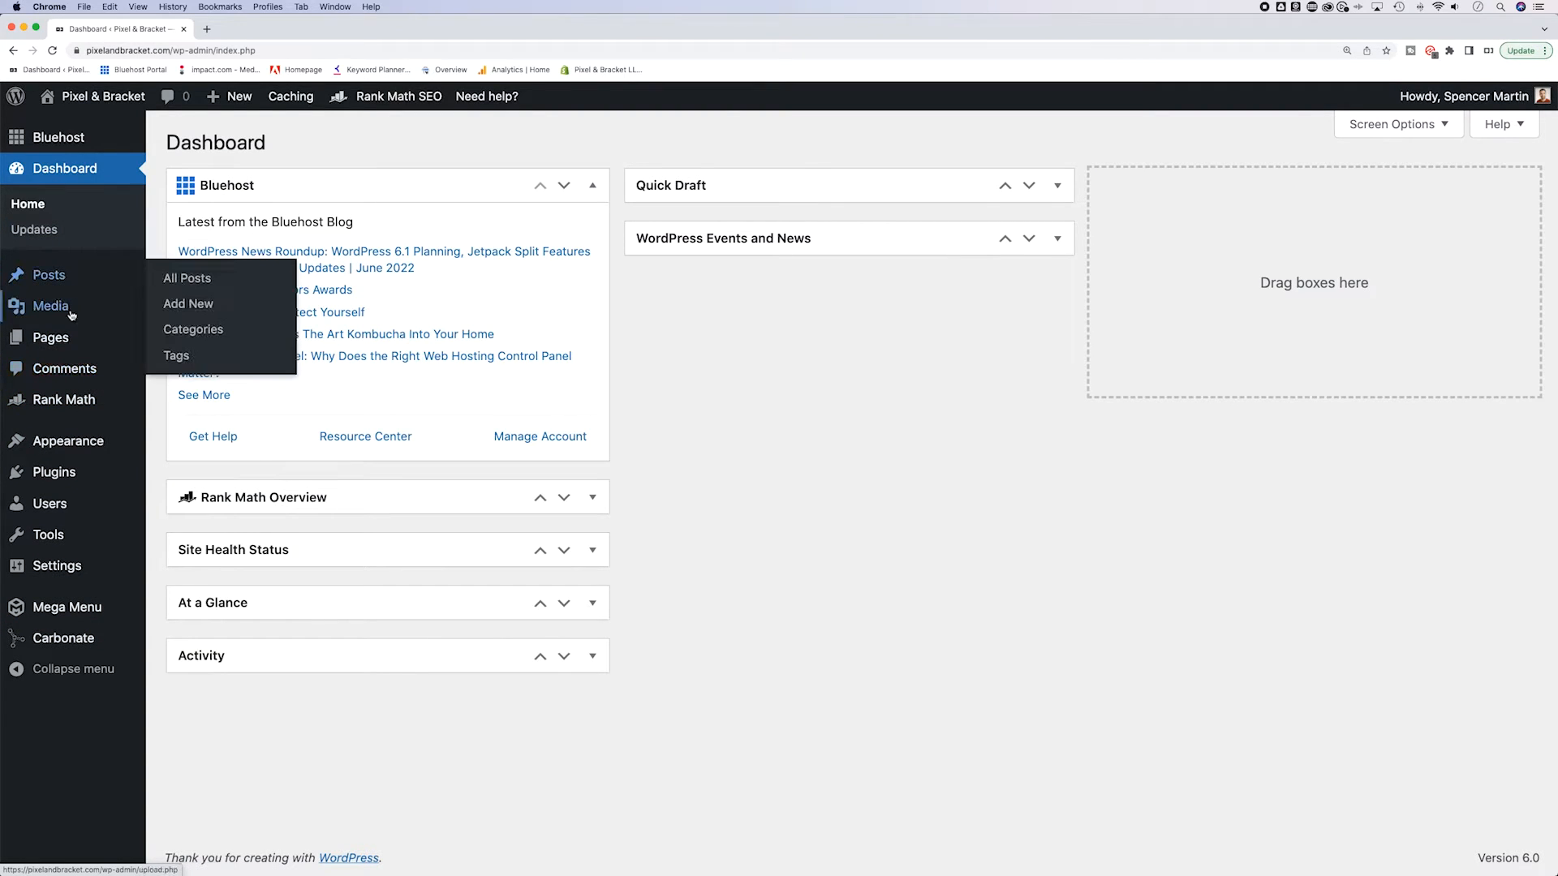
{"action": "mouse_move", "coordinate": [50, 337]}
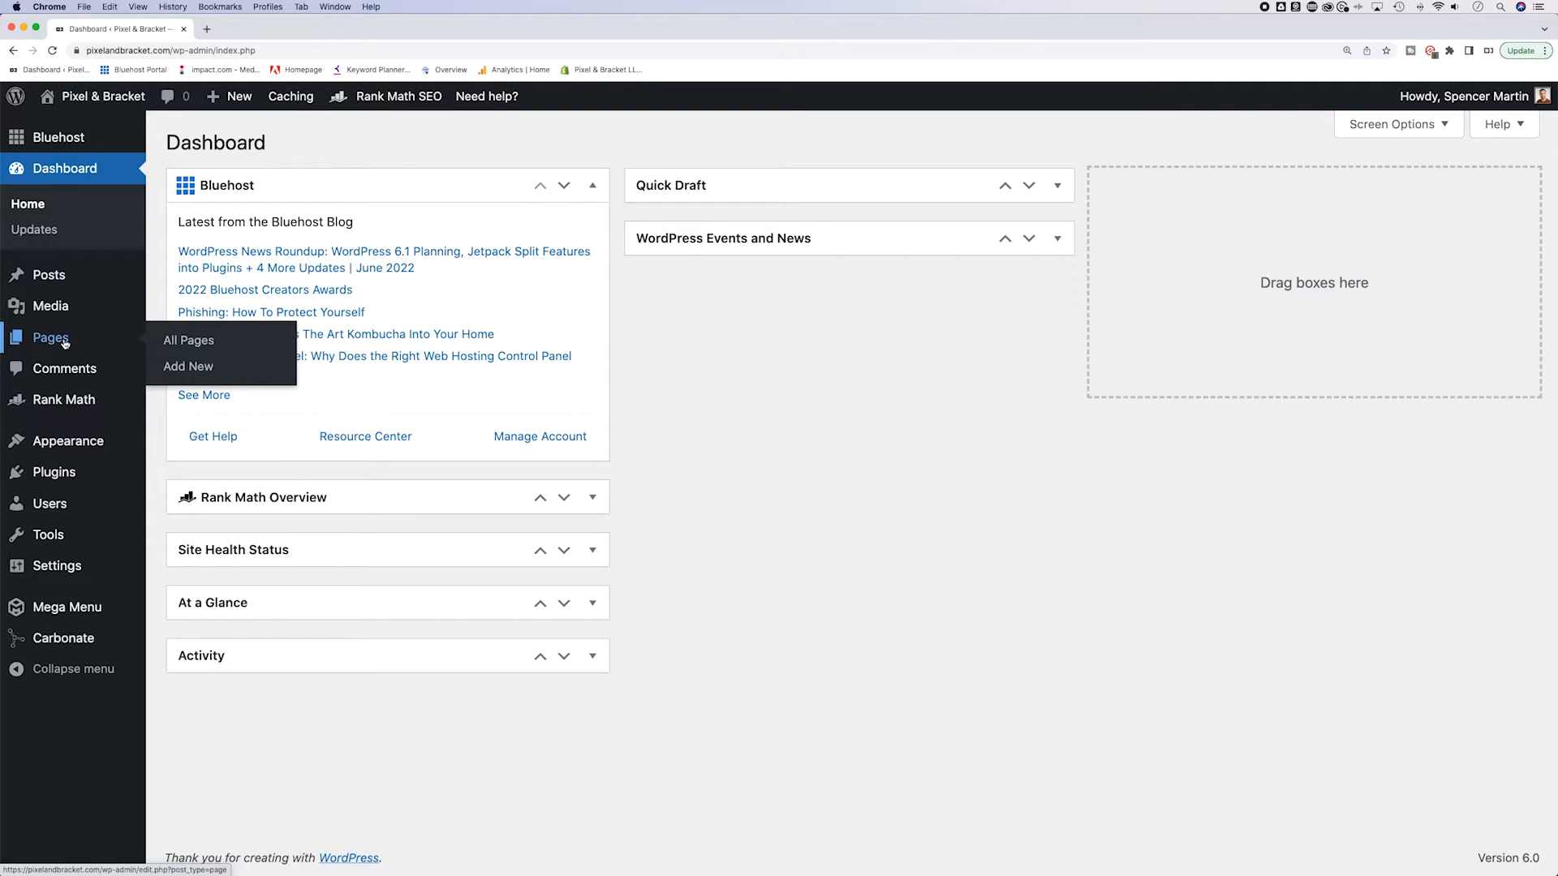
{"action": "mouse_move", "coordinate": [189, 367]}
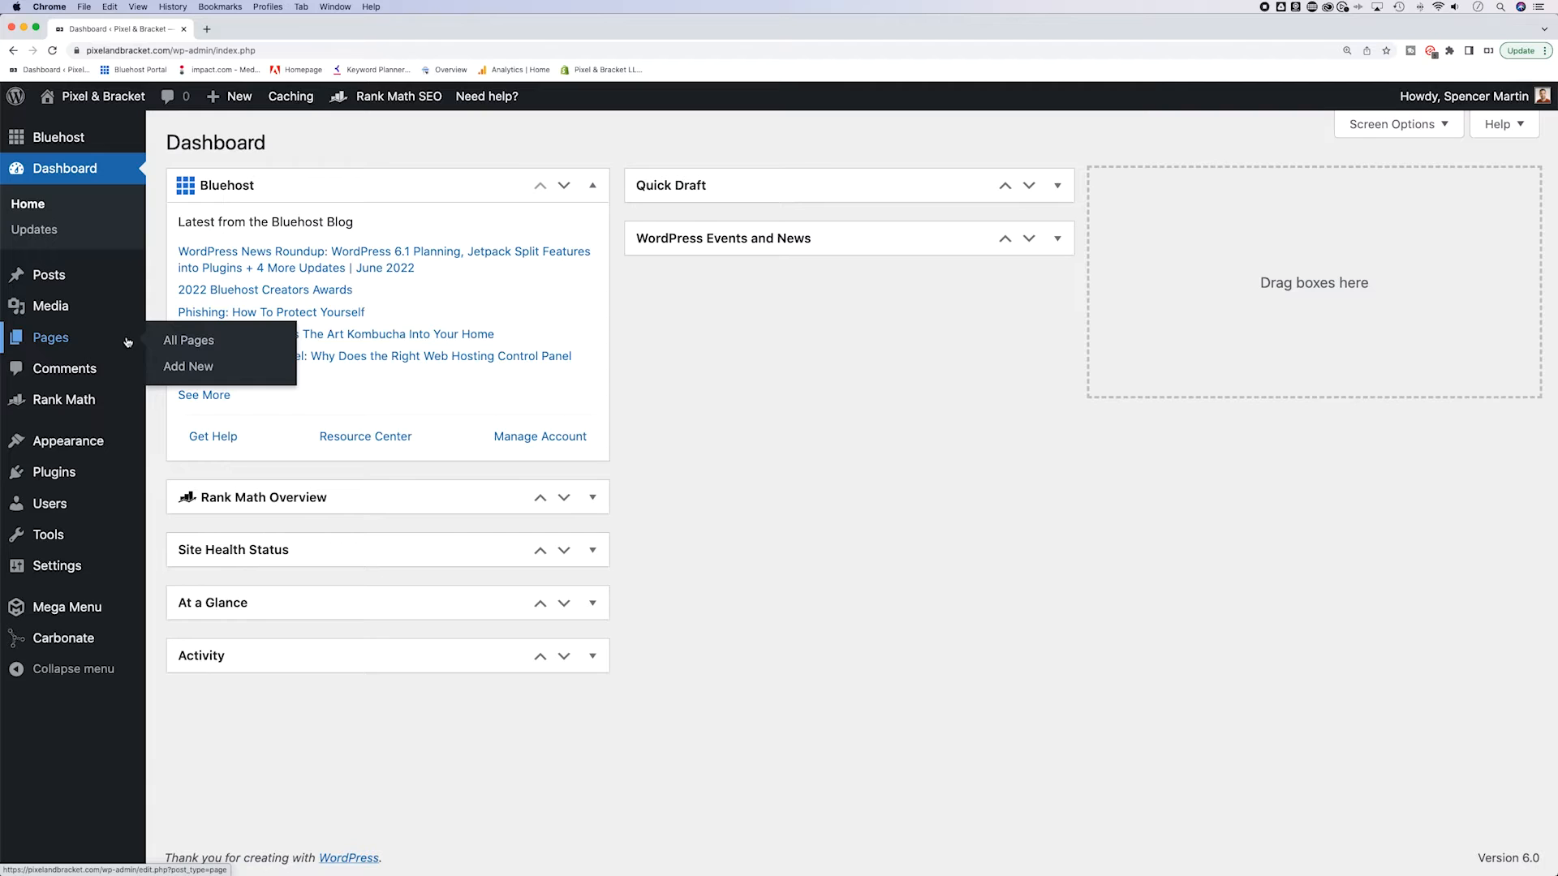
{"action": "mouse_move", "coordinate": [188, 339]}
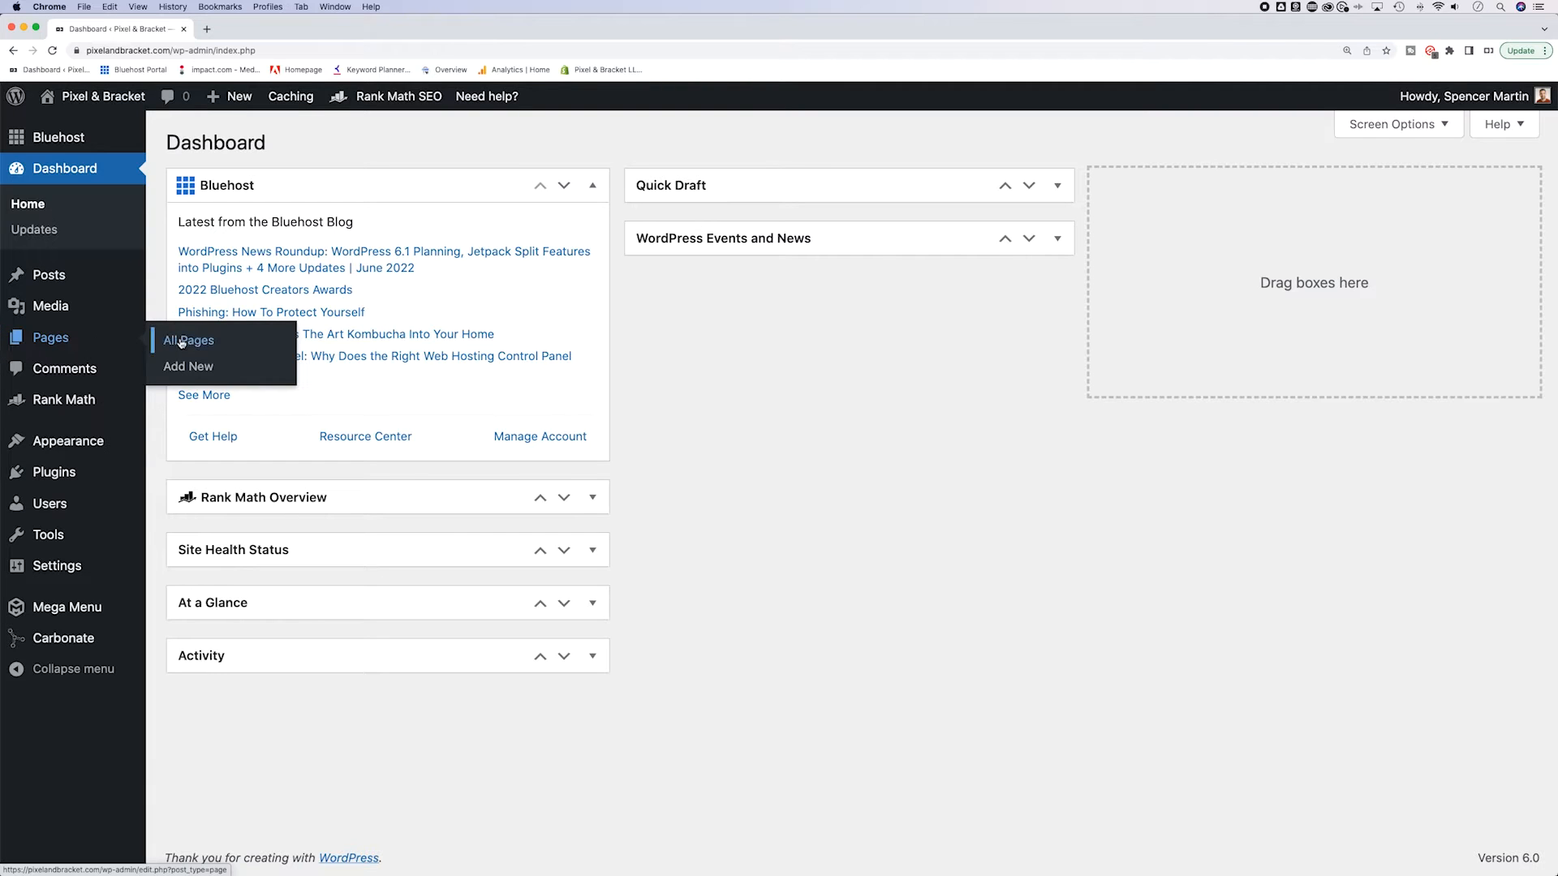
Step: Bring up the All Pages list from the dashboard's Pages menu
{"action": "left_click", "coordinate": [187, 339]}
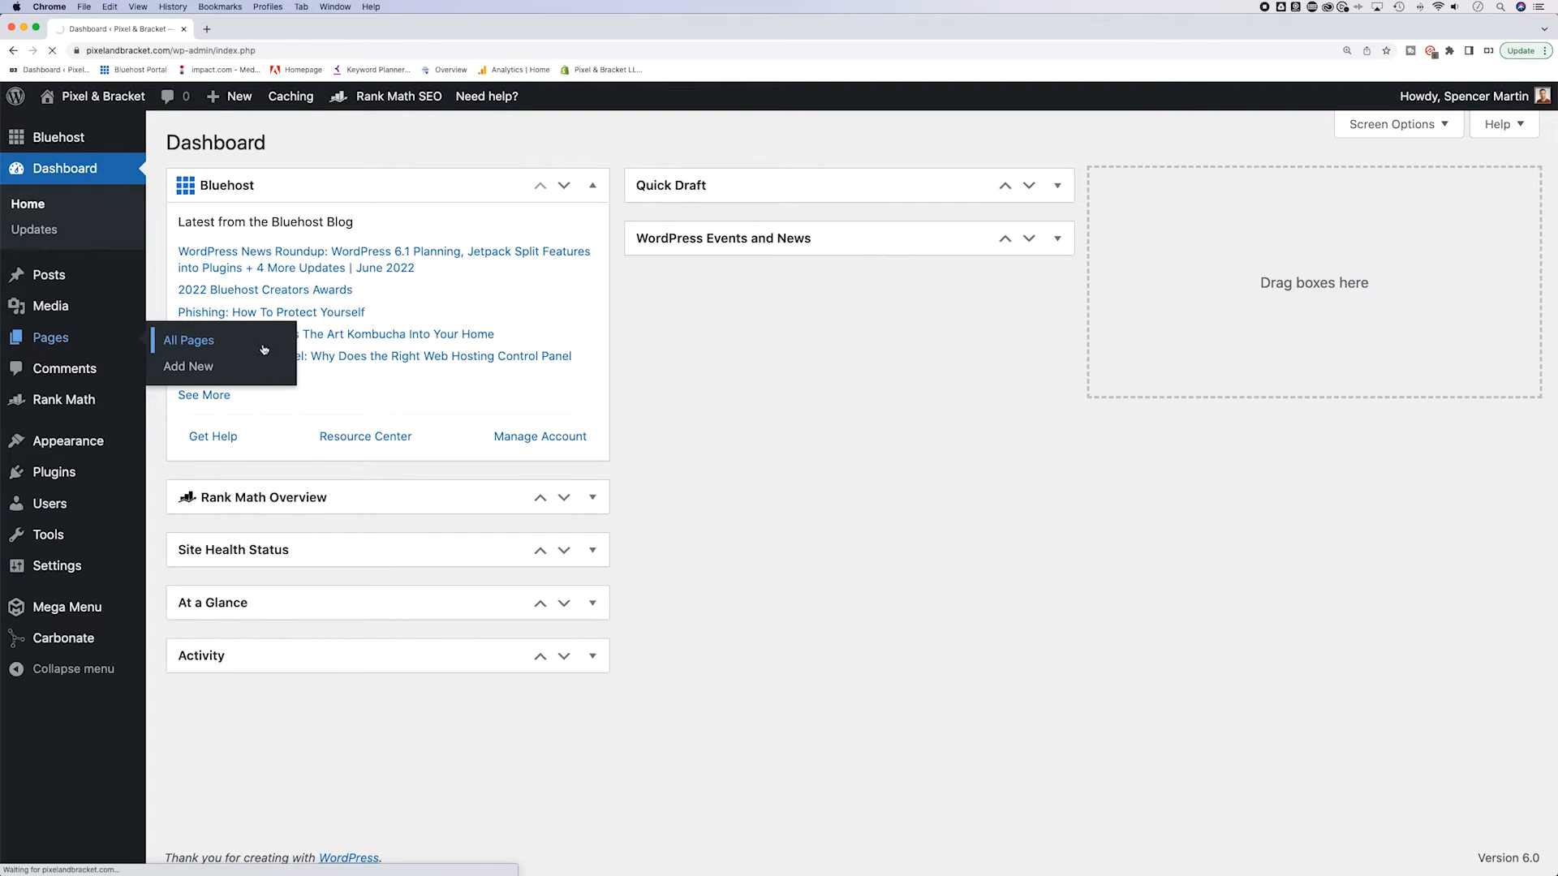
Step: Start a new page with Add New from the pages list
{"action": "left_click", "coordinate": [188, 339]}
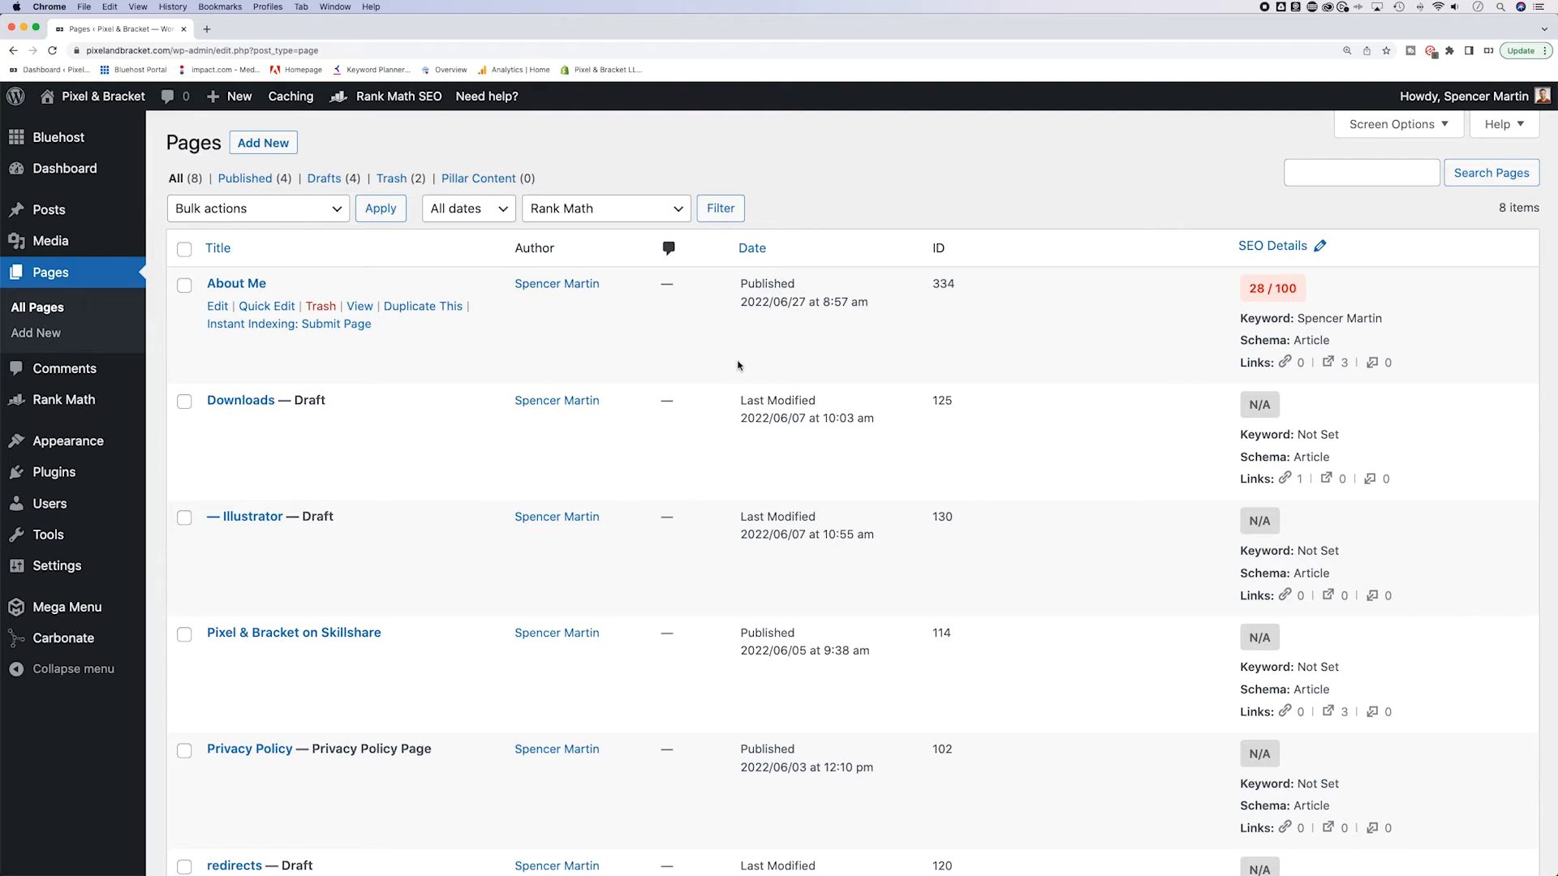
{"action": "mouse_move", "coordinate": [367, 153]}
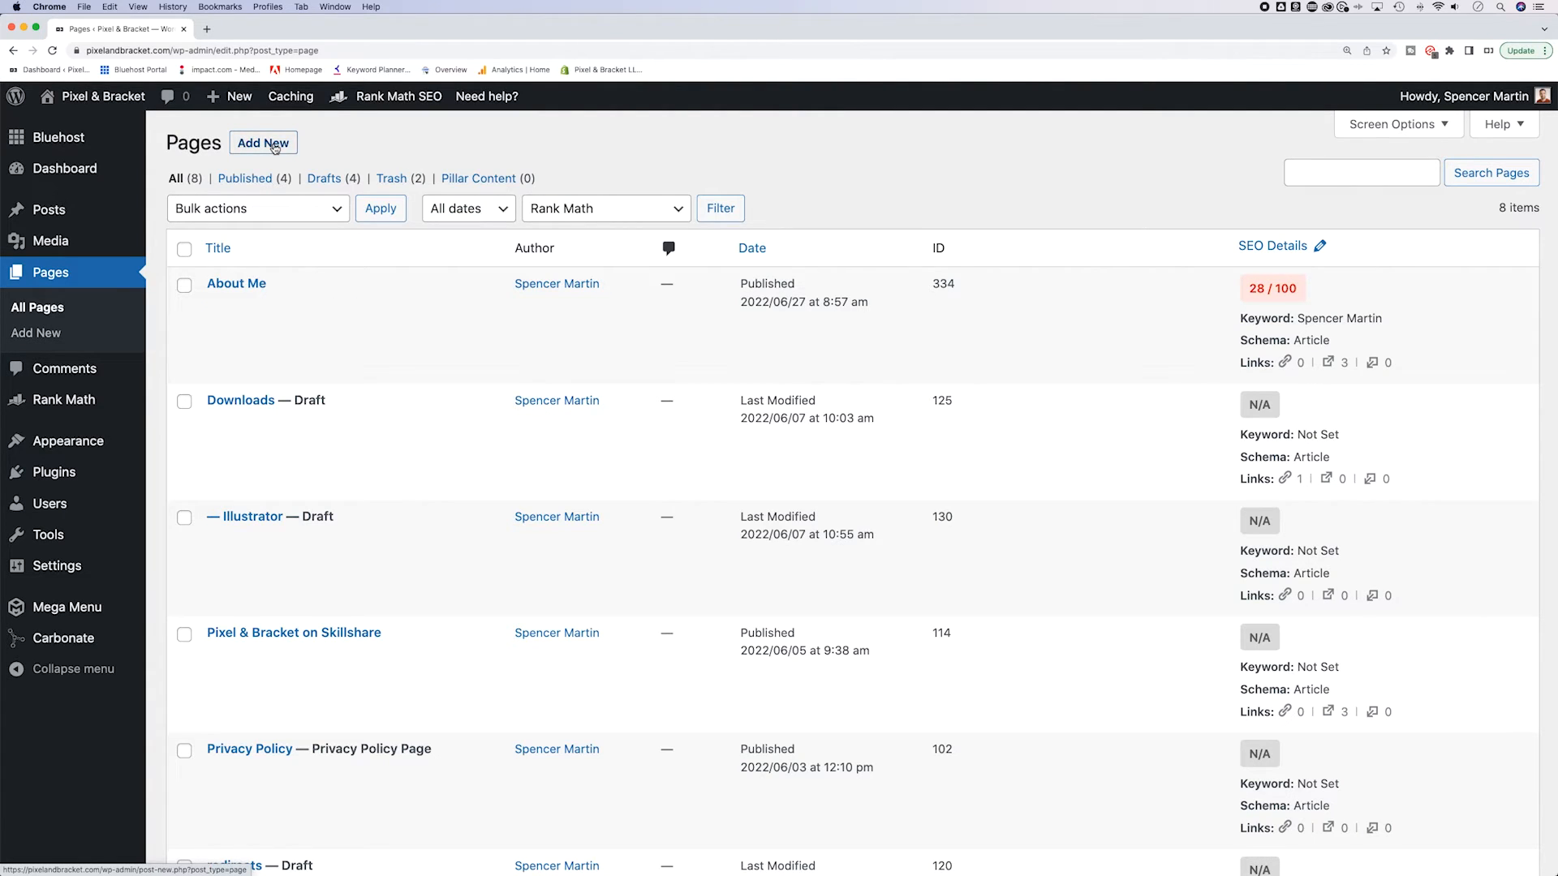
{"action": "left_click", "coordinate": [263, 143]}
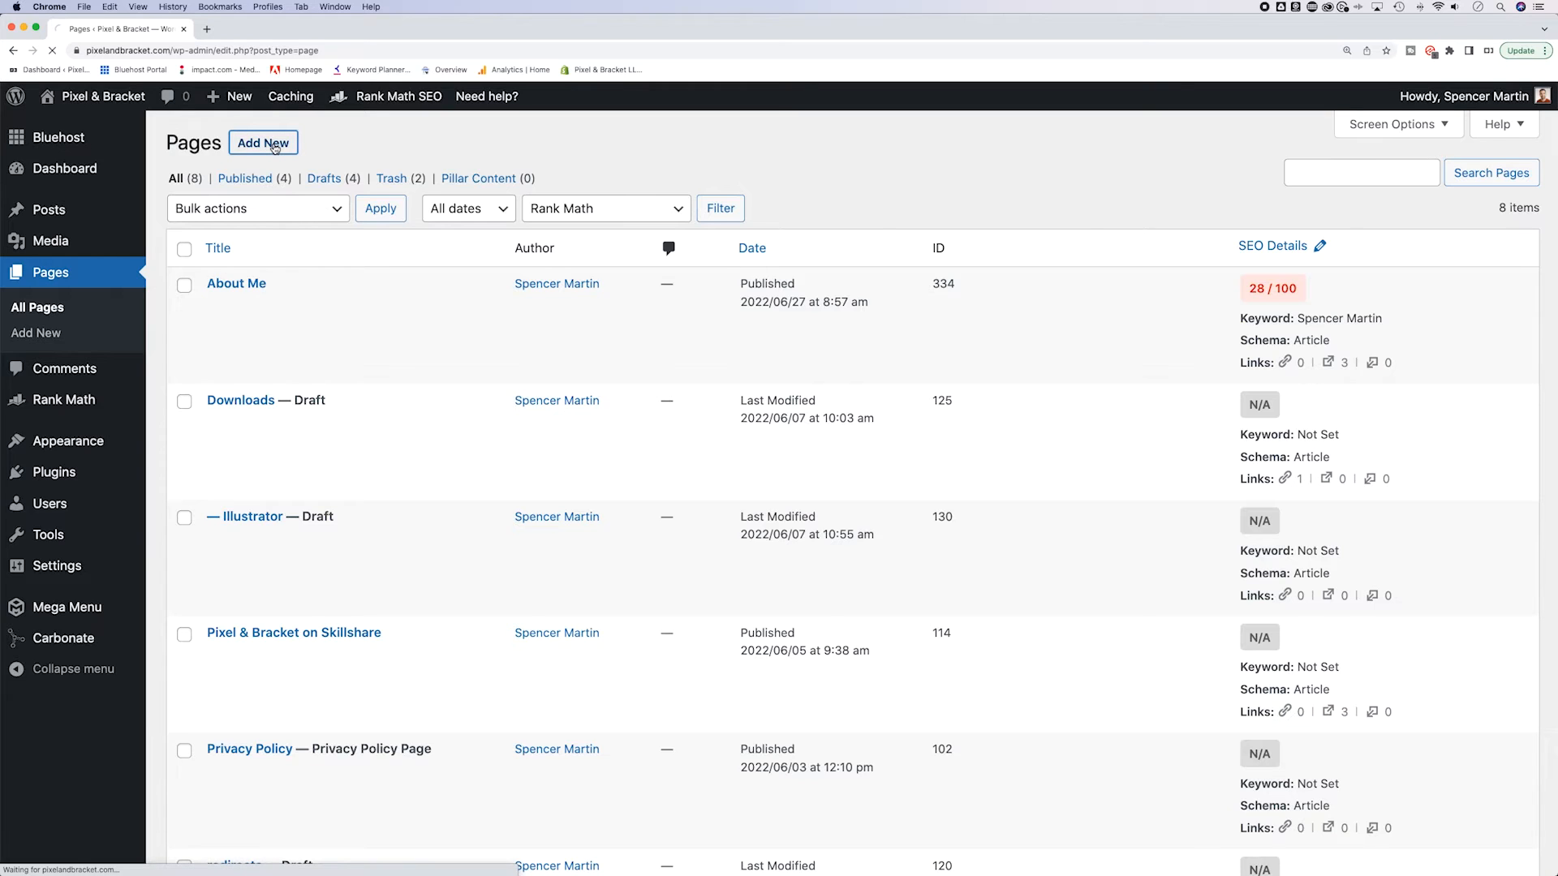
Step: Title the new page 'About Us' so its slug becomes about-us
{"action": "left_click", "coordinate": [263, 143]}
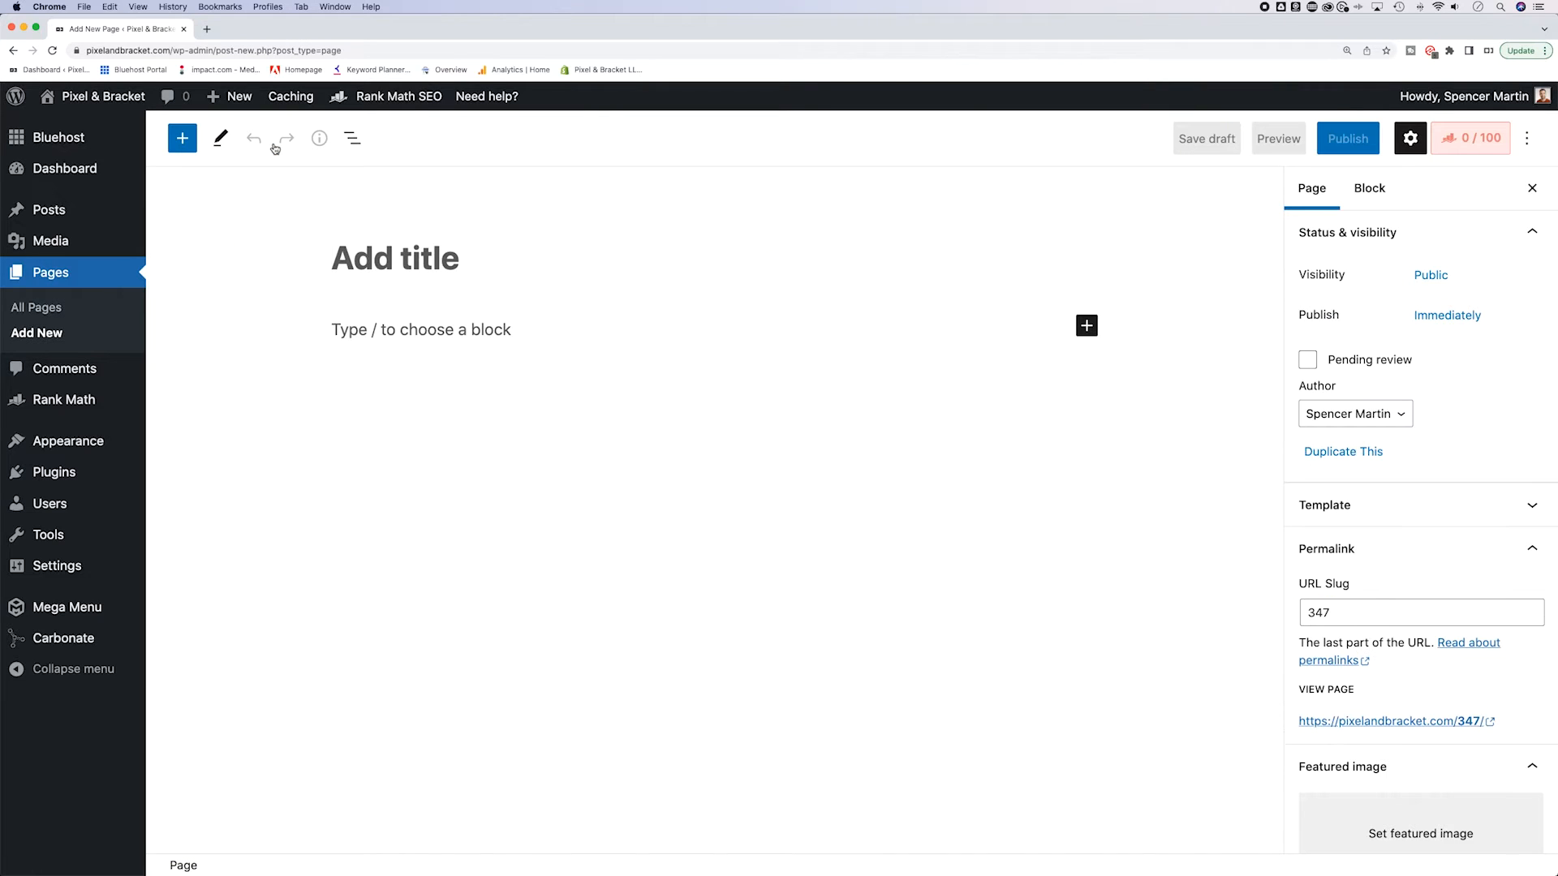
{"action": "left_click", "coordinate": [394, 258]}
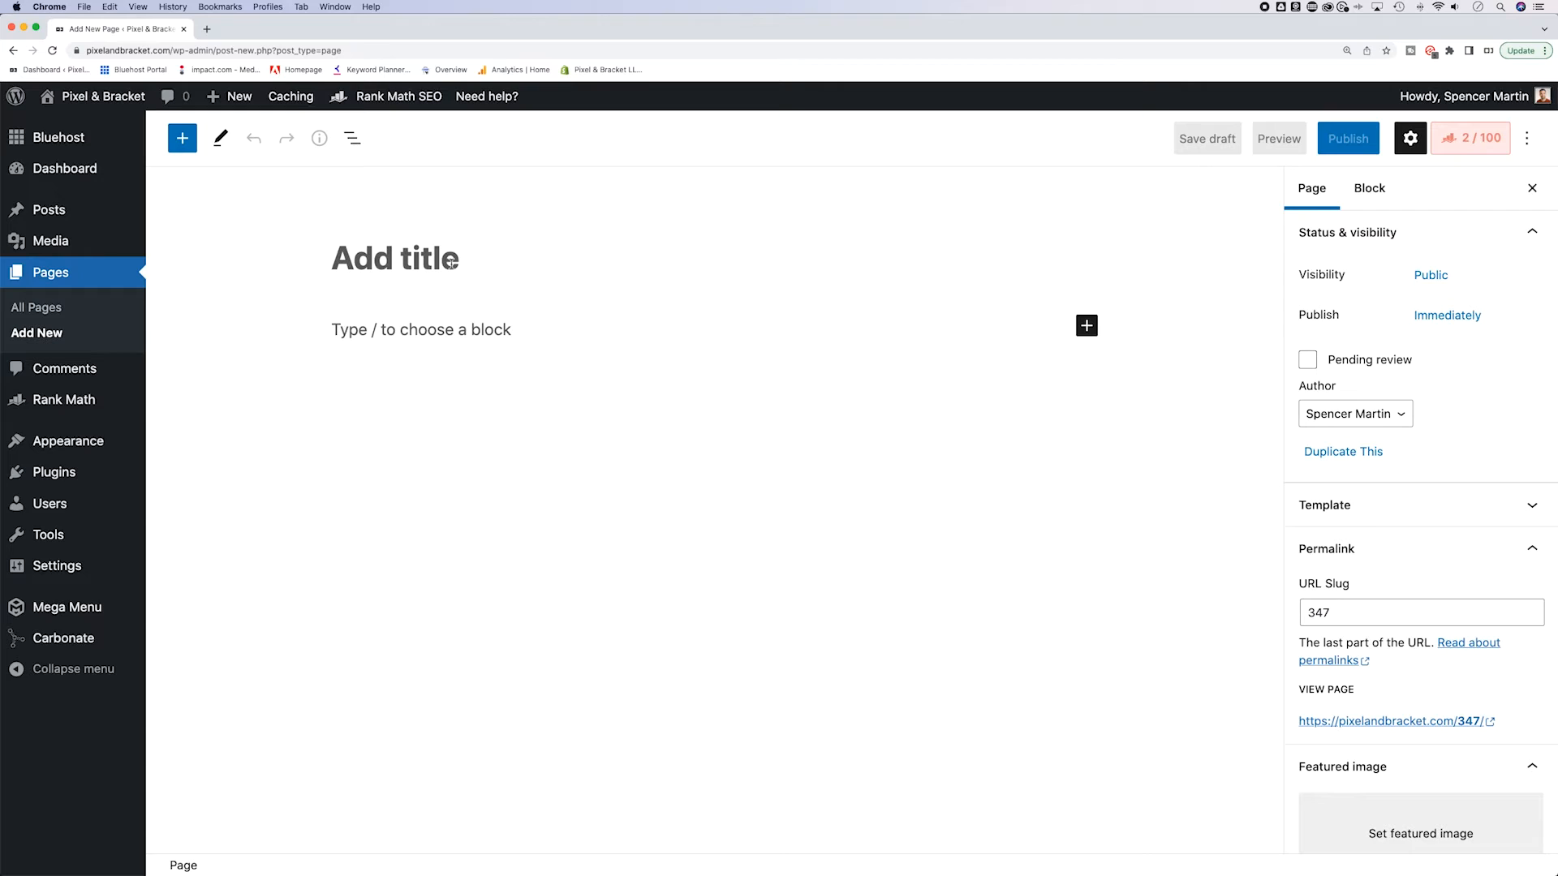
{"action": "type", "text": "About Us"}
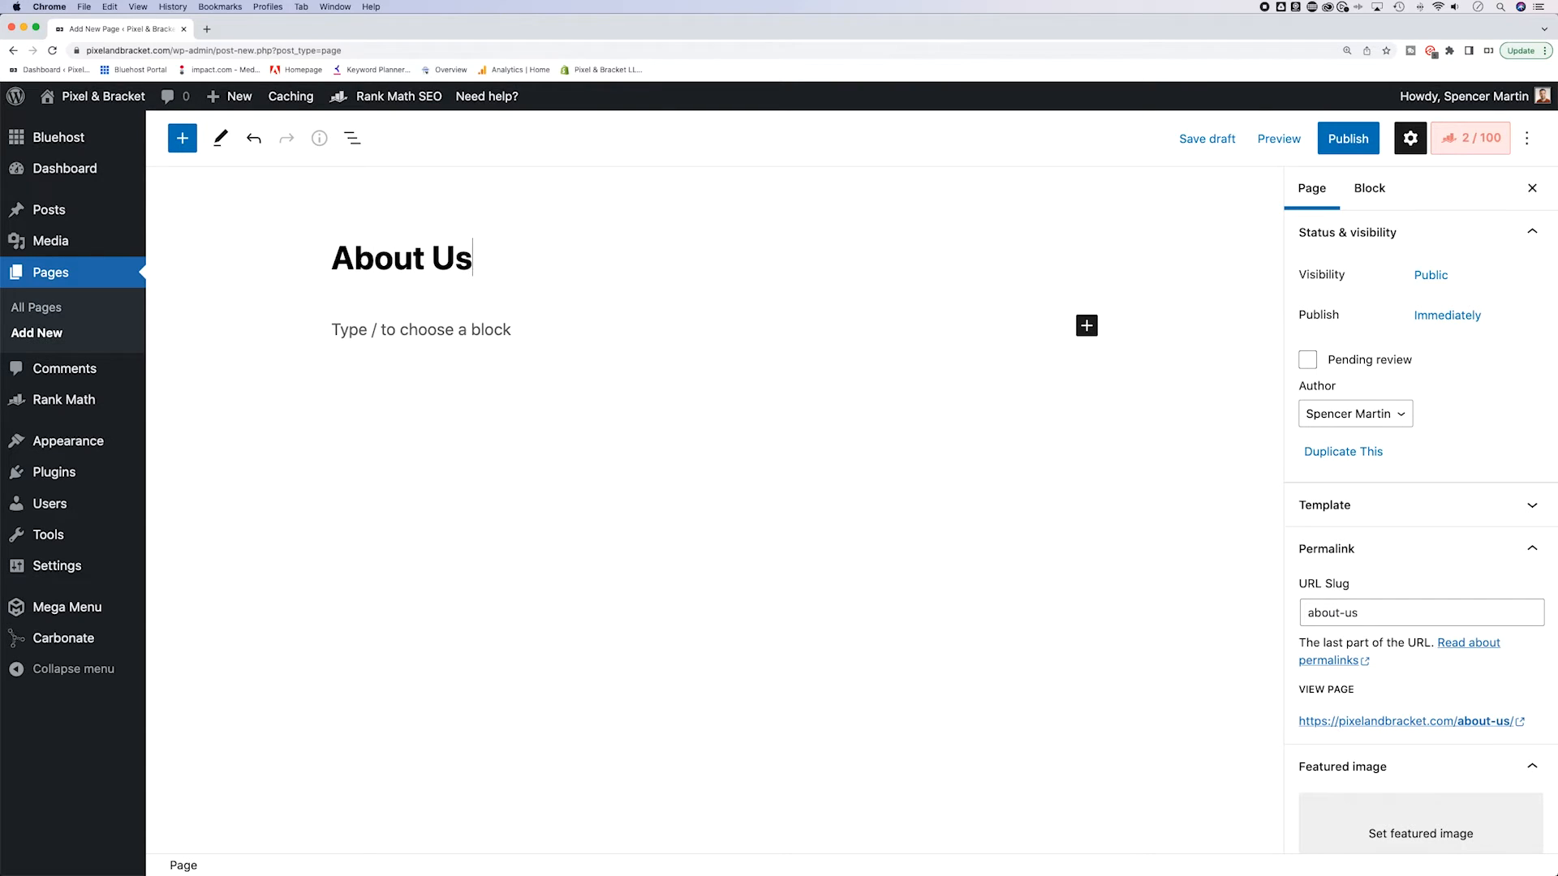
{"action": "left_click", "coordinate": [420, 330]}
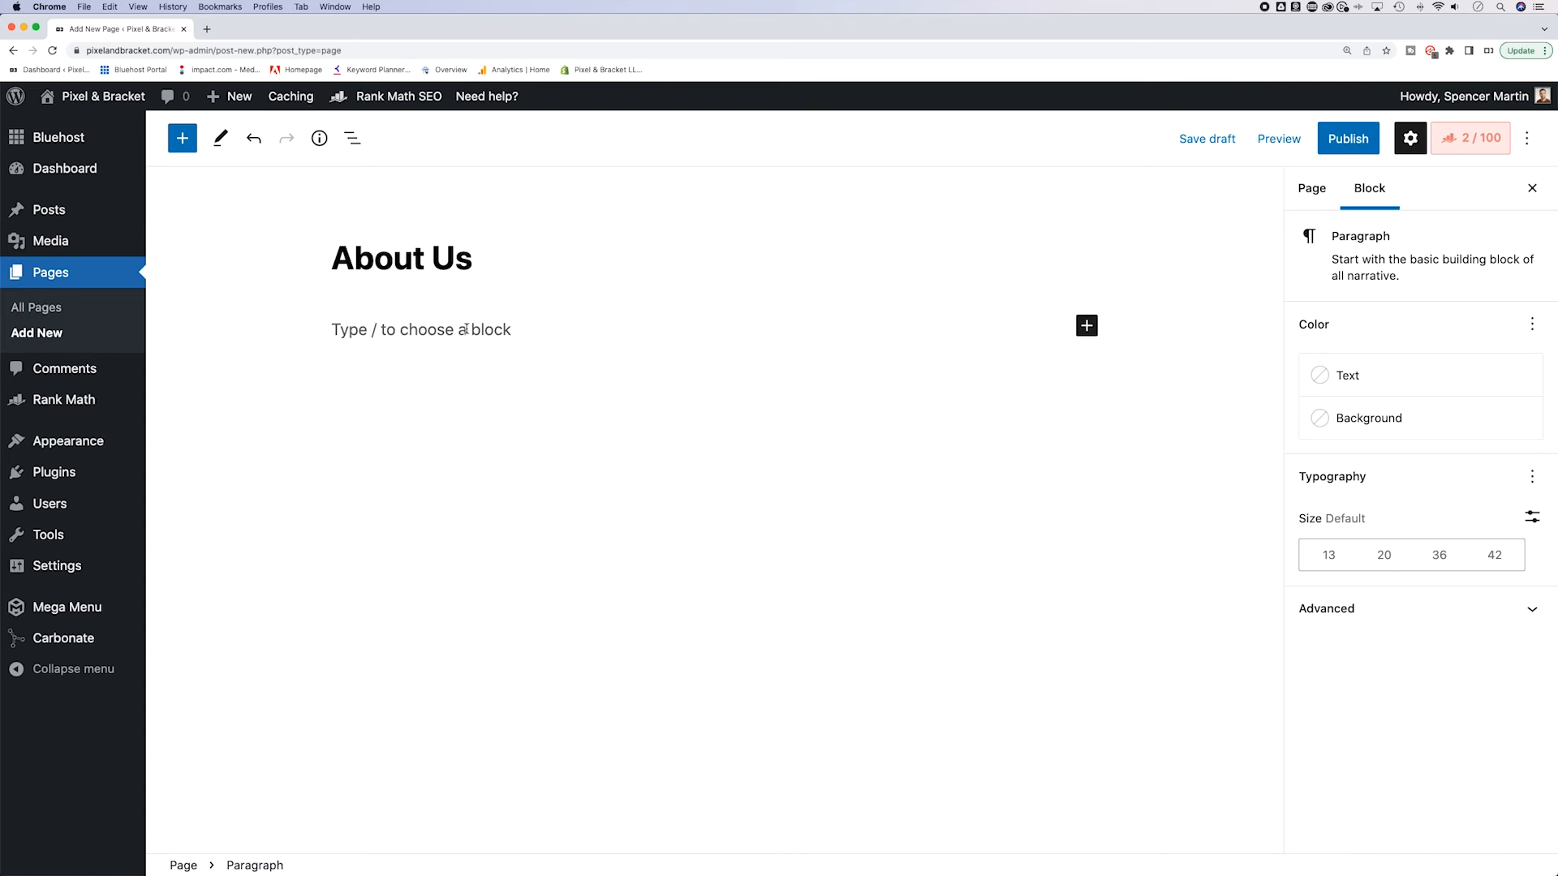
{"action": "left_click", "coordinate": [1086, 325]}
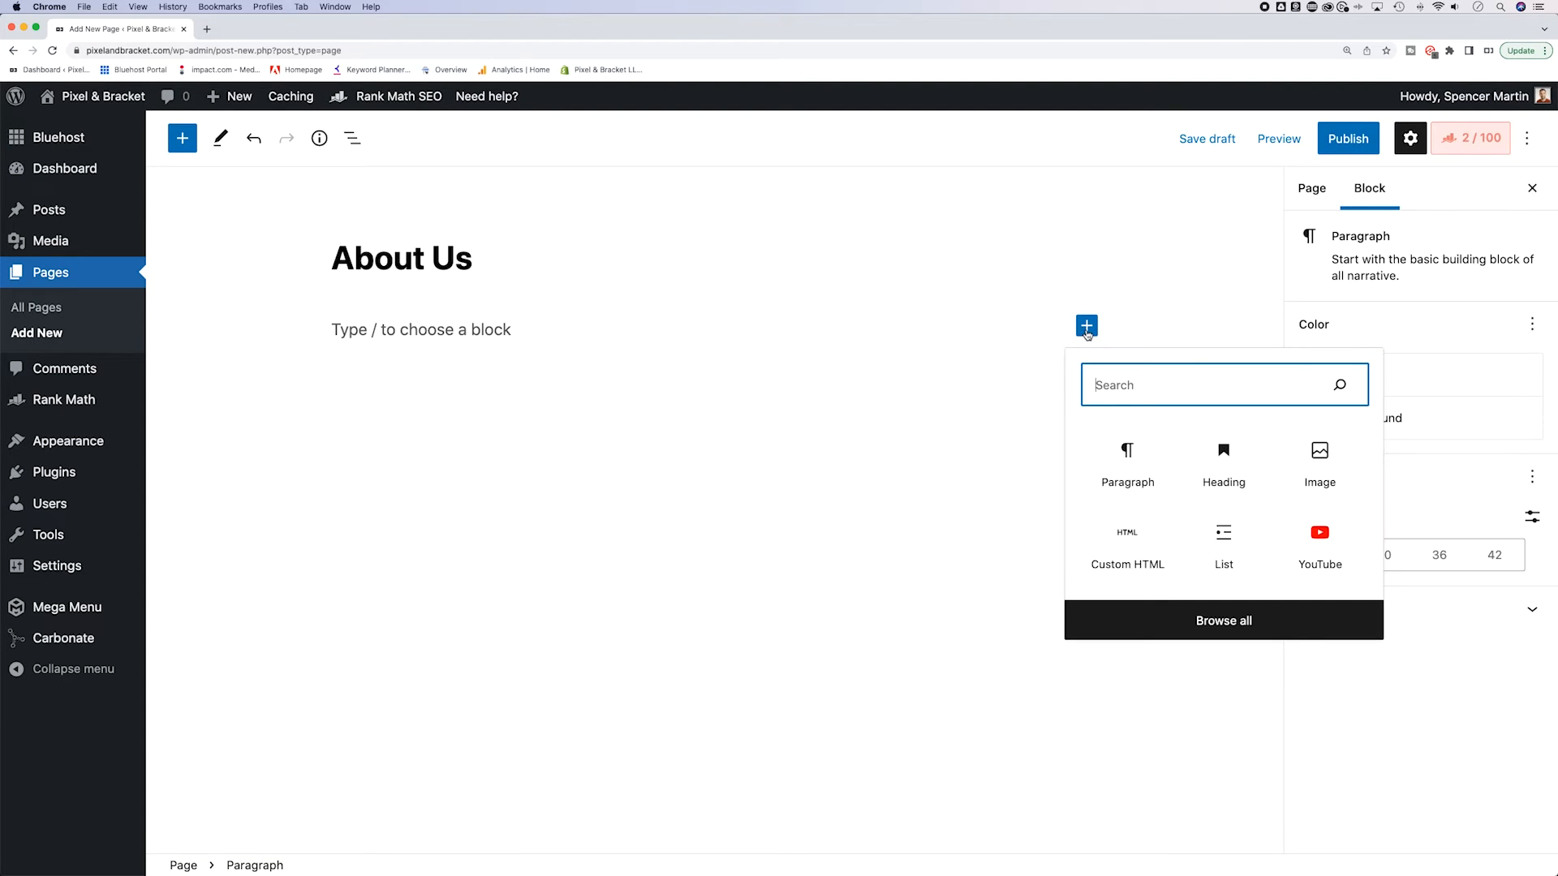
{"action": "left_click", "coordinate": [1319, 458]}
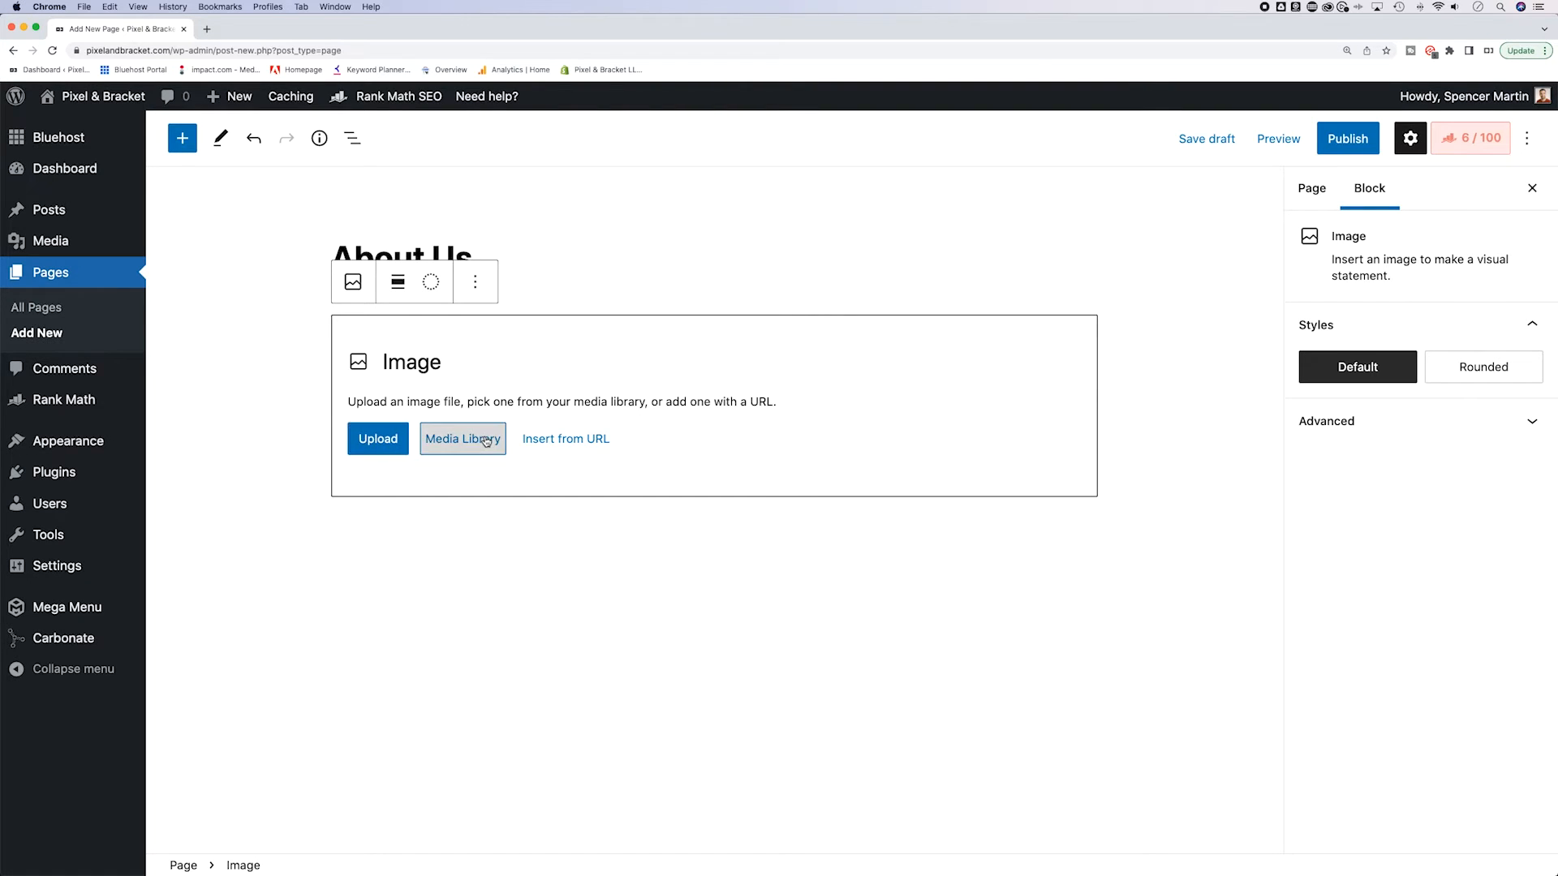
{"action": "left_click", "coordinate": [462, 438]}
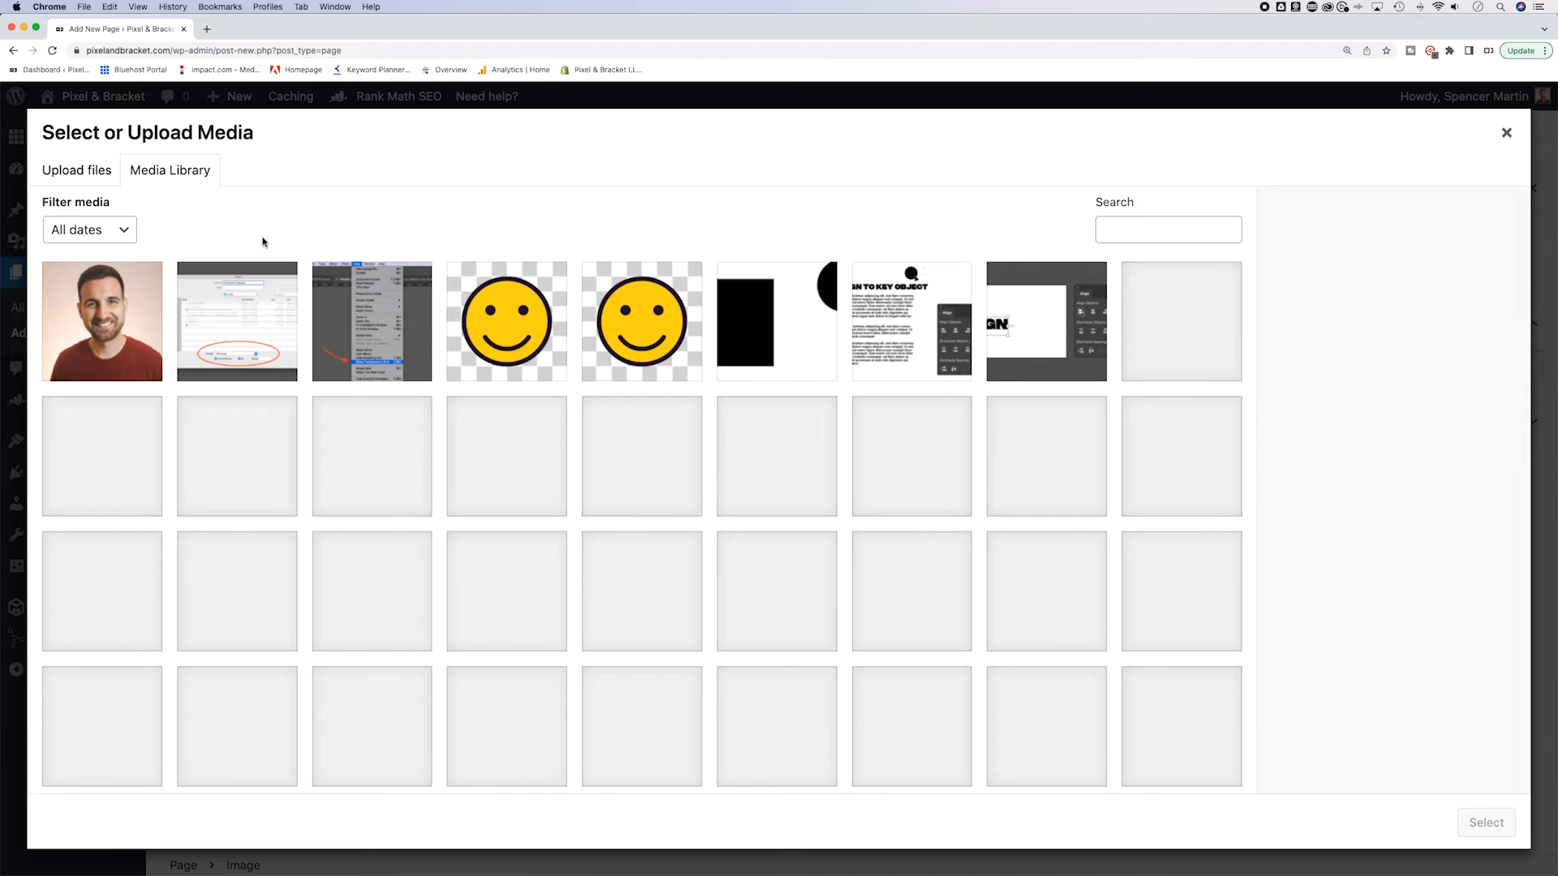
{"action": "left_click", "coordinate": [100, 322]}
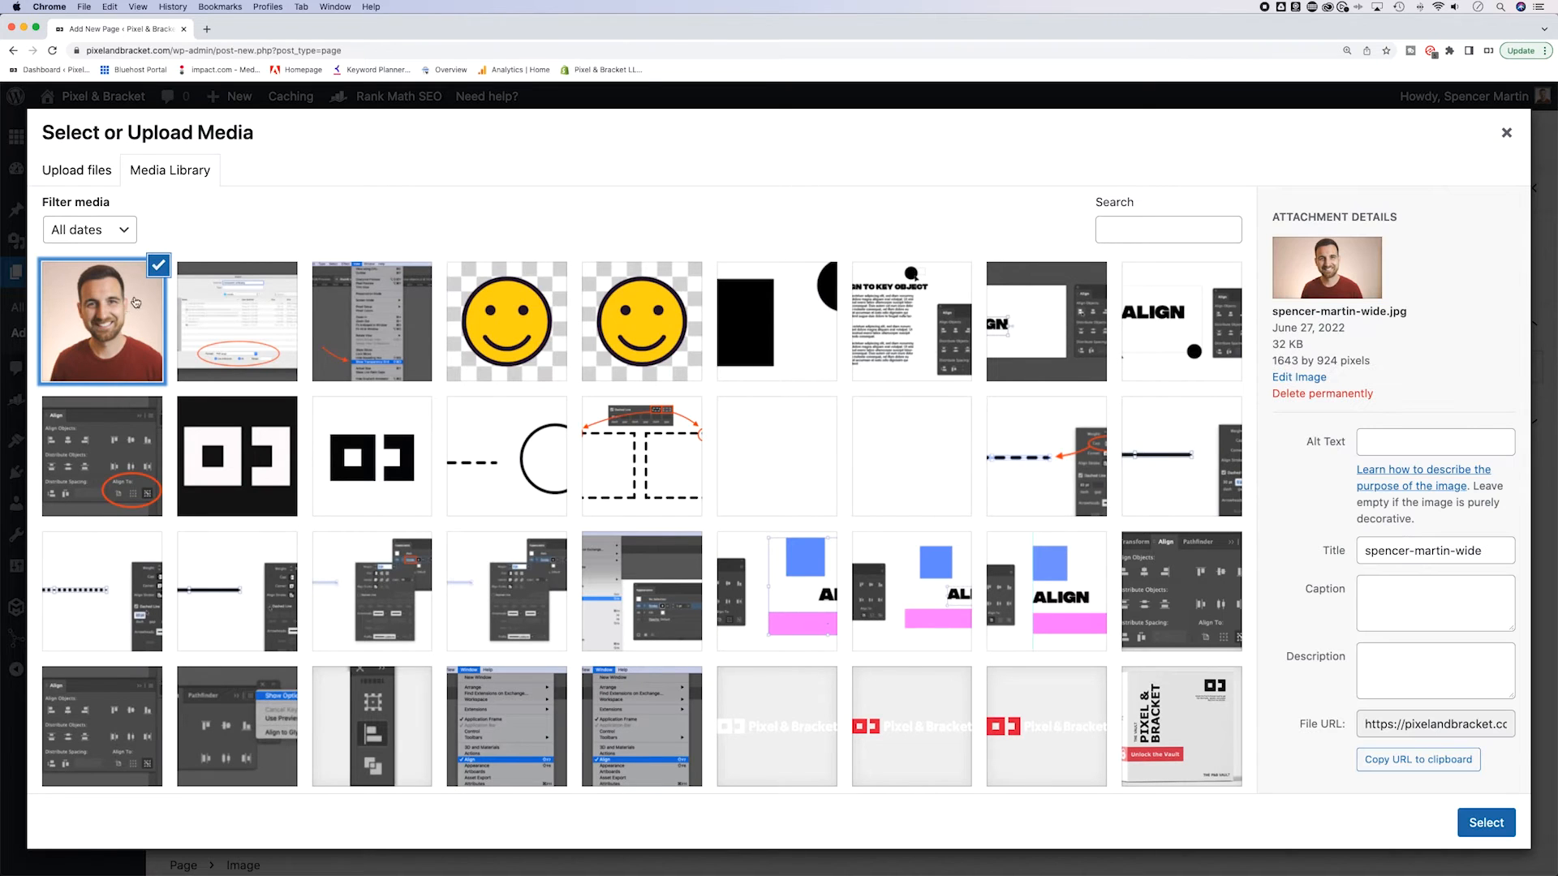
{"action": "left_click", "coordinate": [1484, 822]}
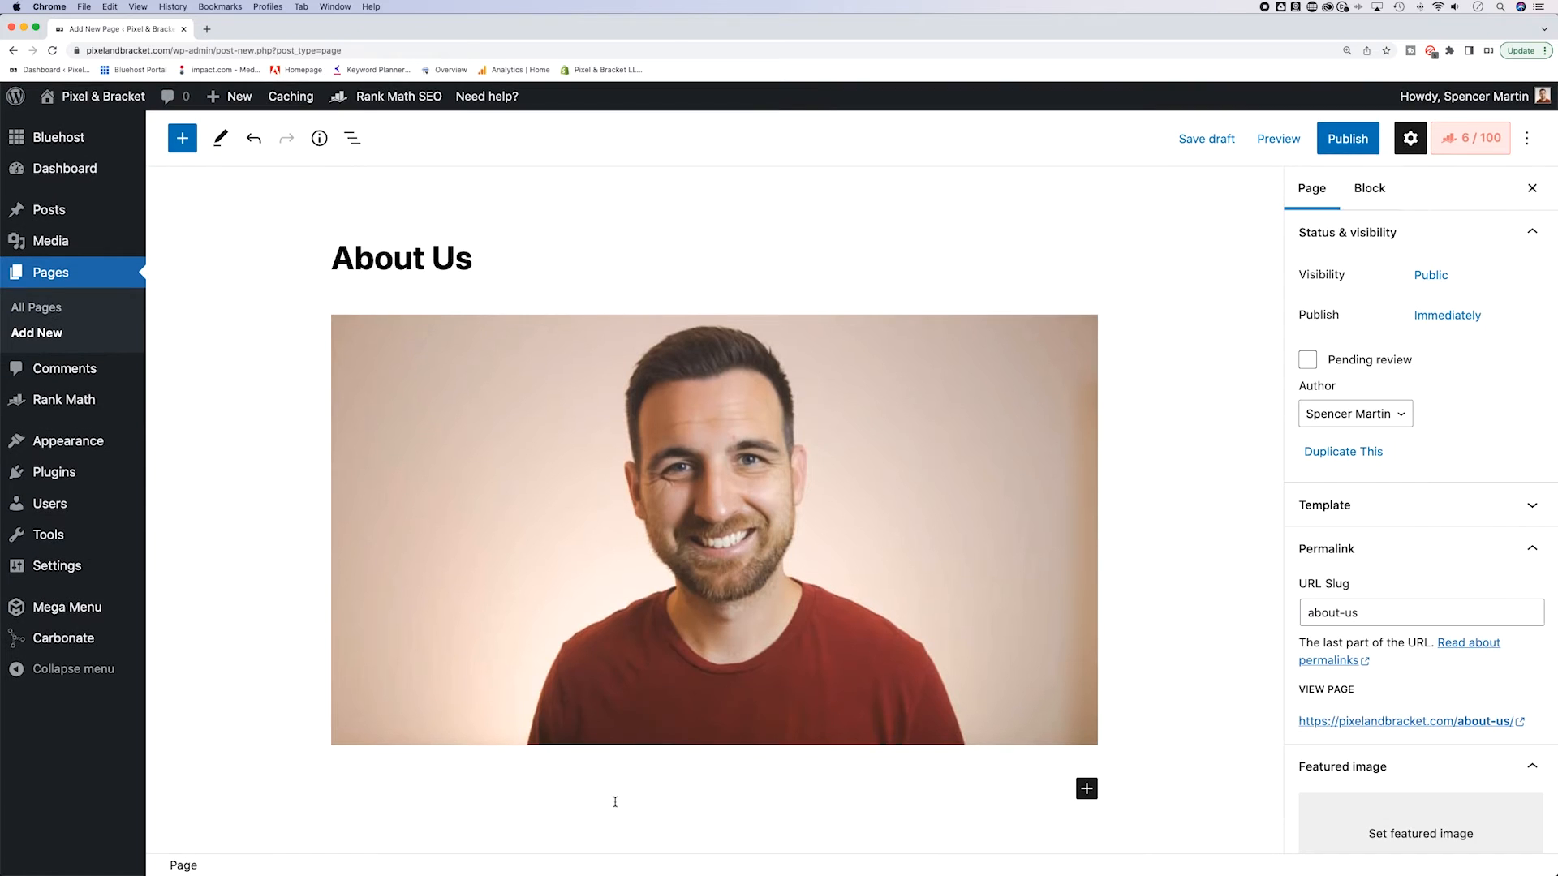
Step: Add the greeting heading and a paragraph reading 'This is my story.' below the portrait
{"action": "left_click", "coordinate": [617, 782]}
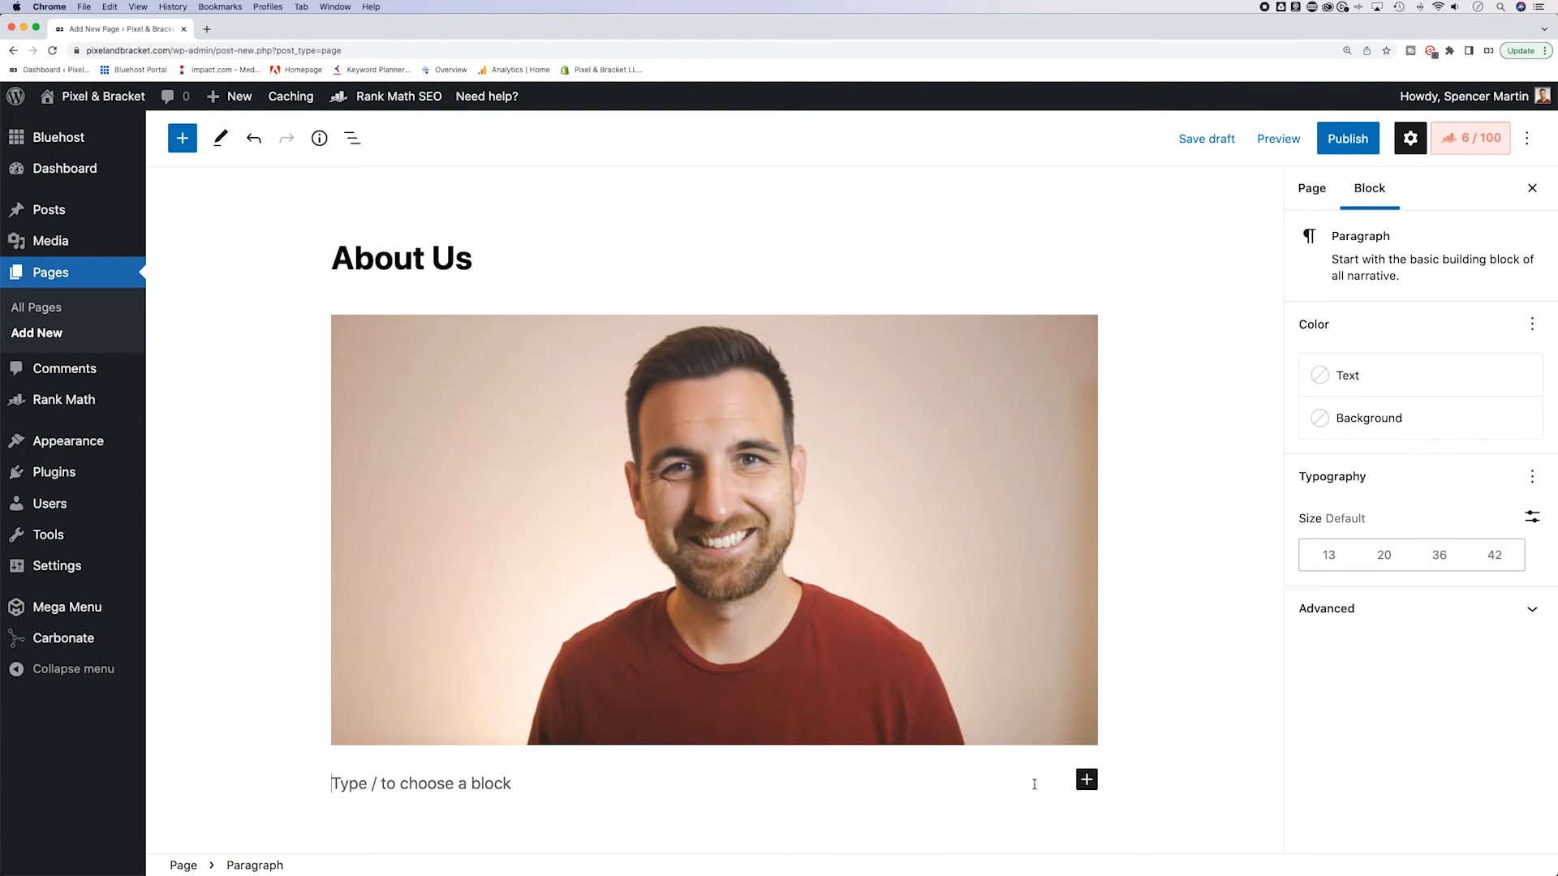
{"action": "left_click", "coordinate": [1085, 781]}
{"action": "type", "text": "Hi, my name is spencer."}
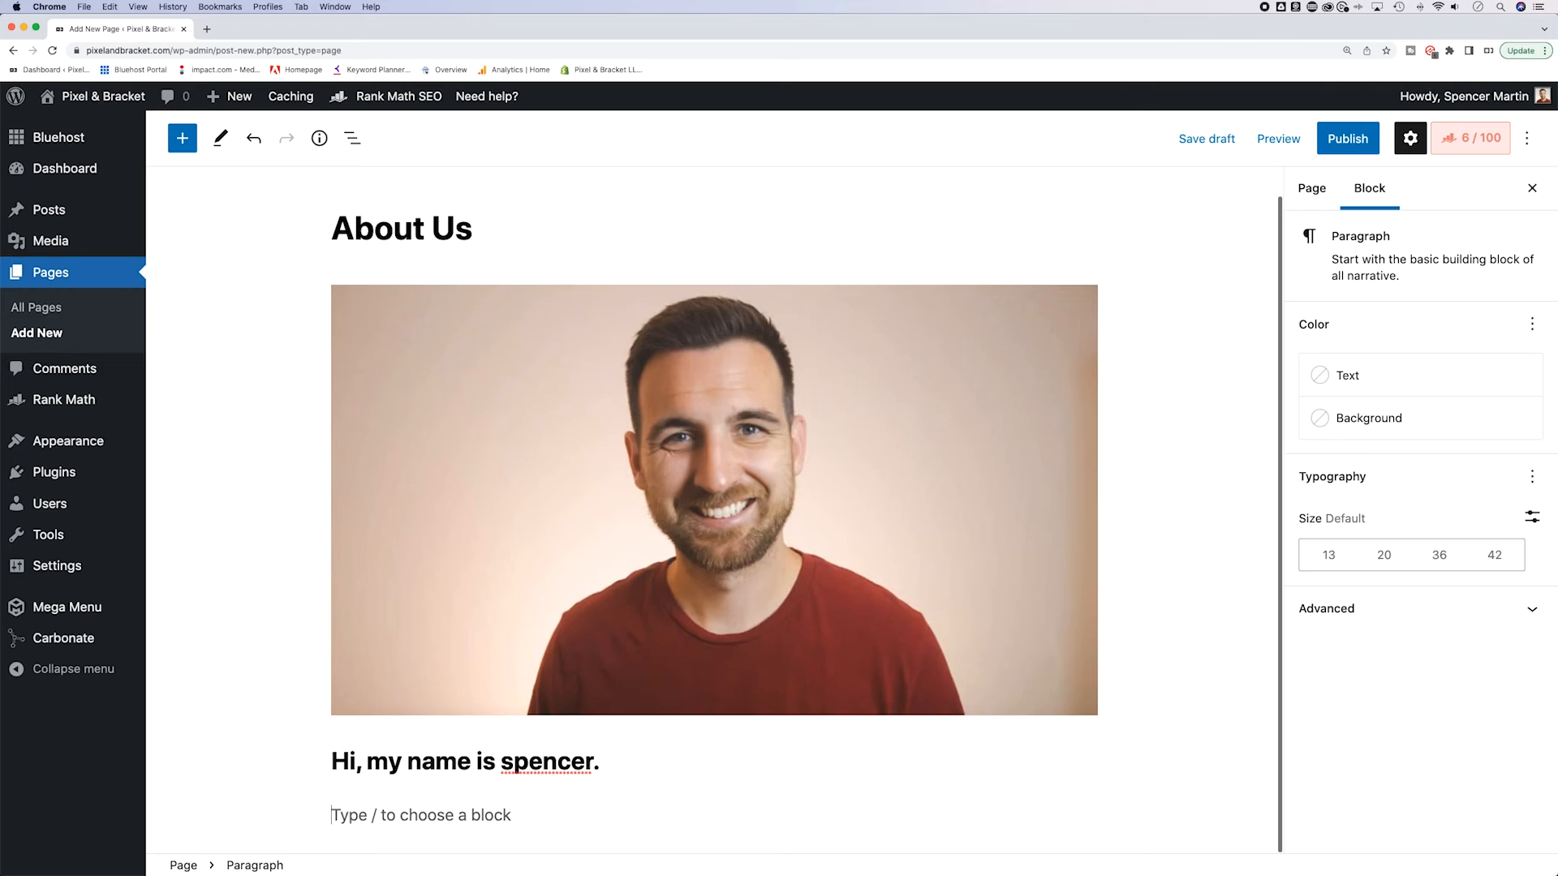
{"action": "type", "text": "This is"}
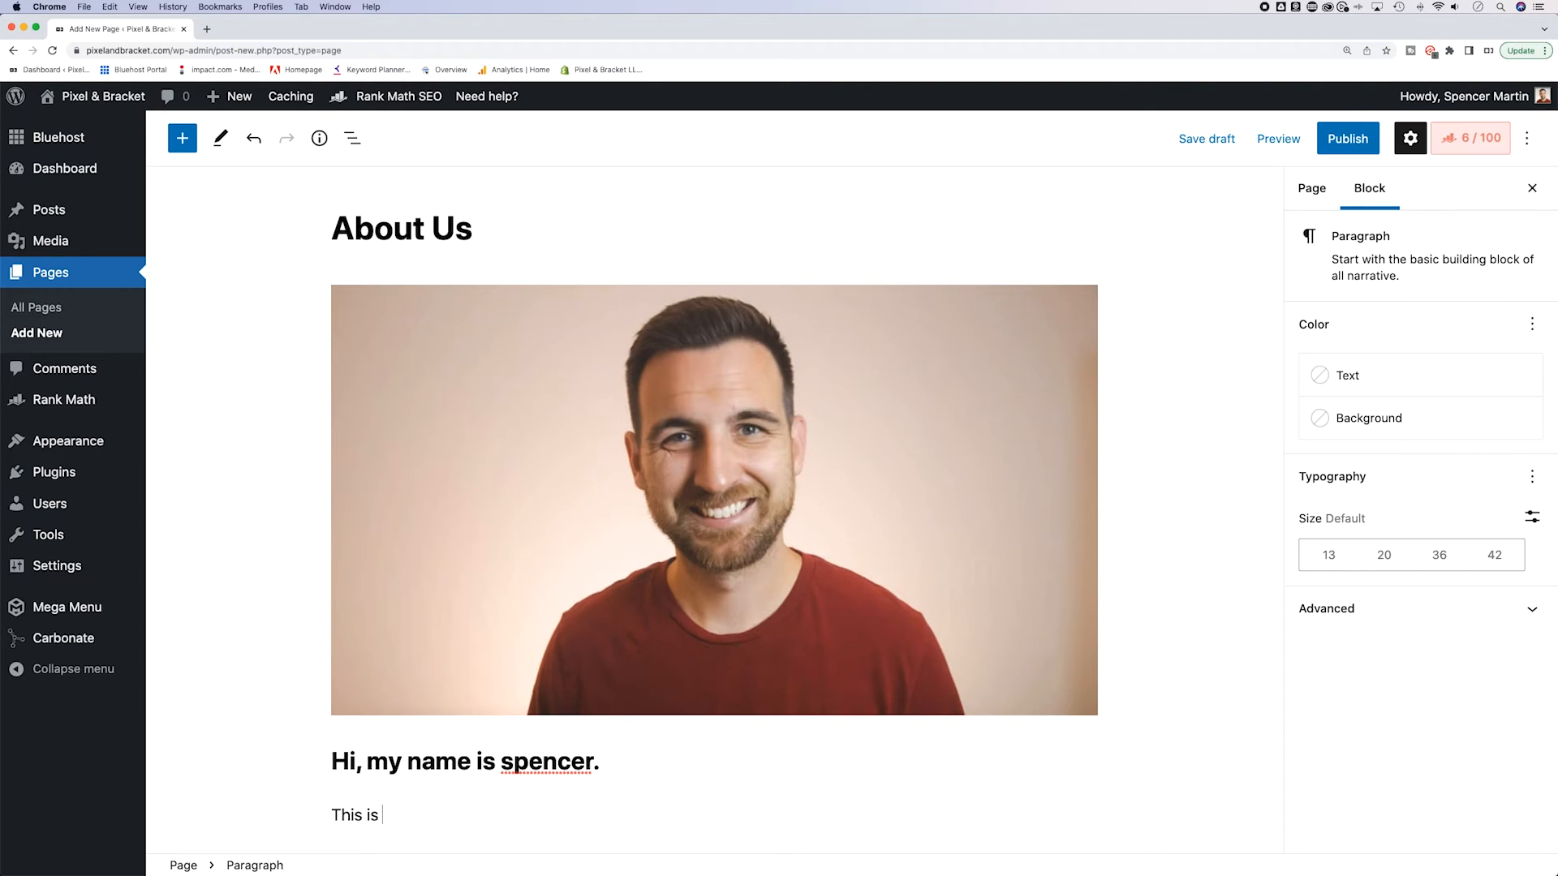
{"action": "type", "text": "my"}
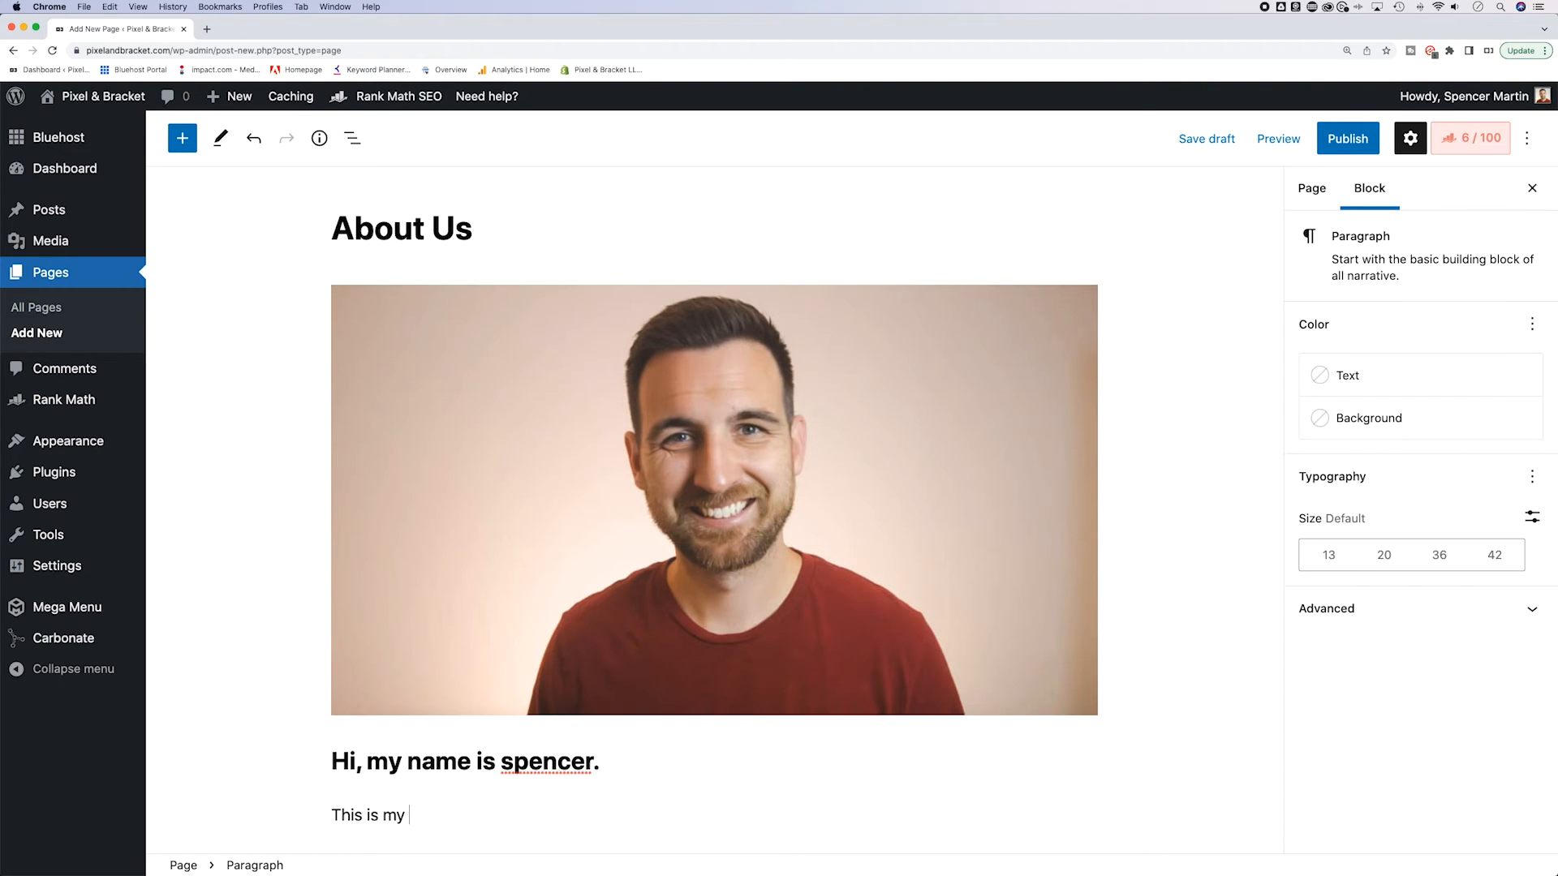
{"action": "type", "text": "story."}
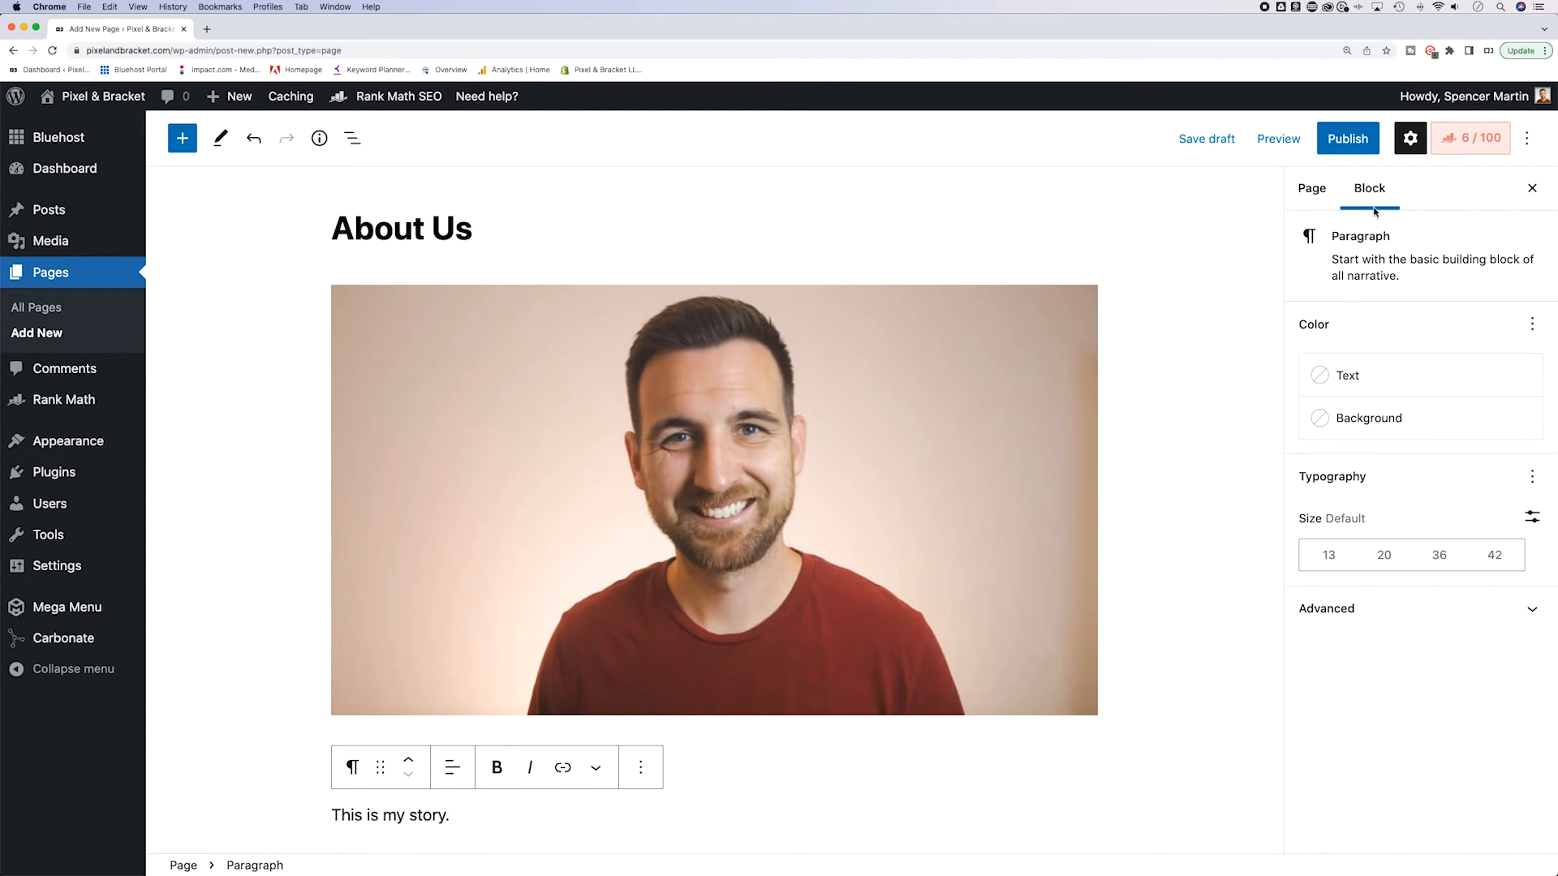
{"action": "mouse_move", "coordinate": [1311, 188]}
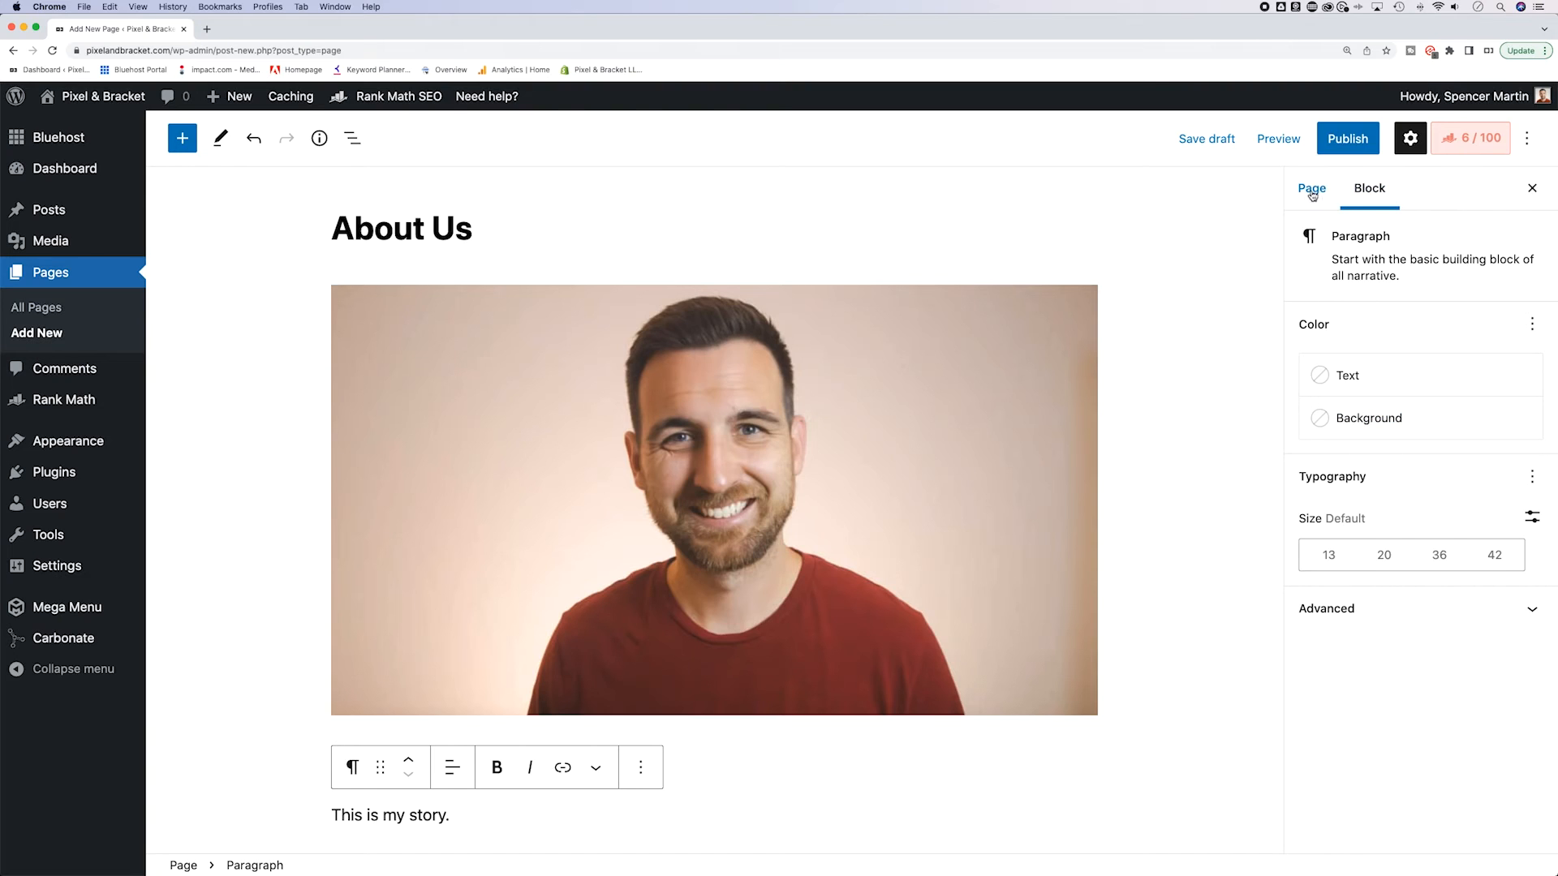
Step: Trim the URL slug in the Page settings from 'about-us' to 'about'
{"action": "left_click", "coordinate": [1311, 188]}
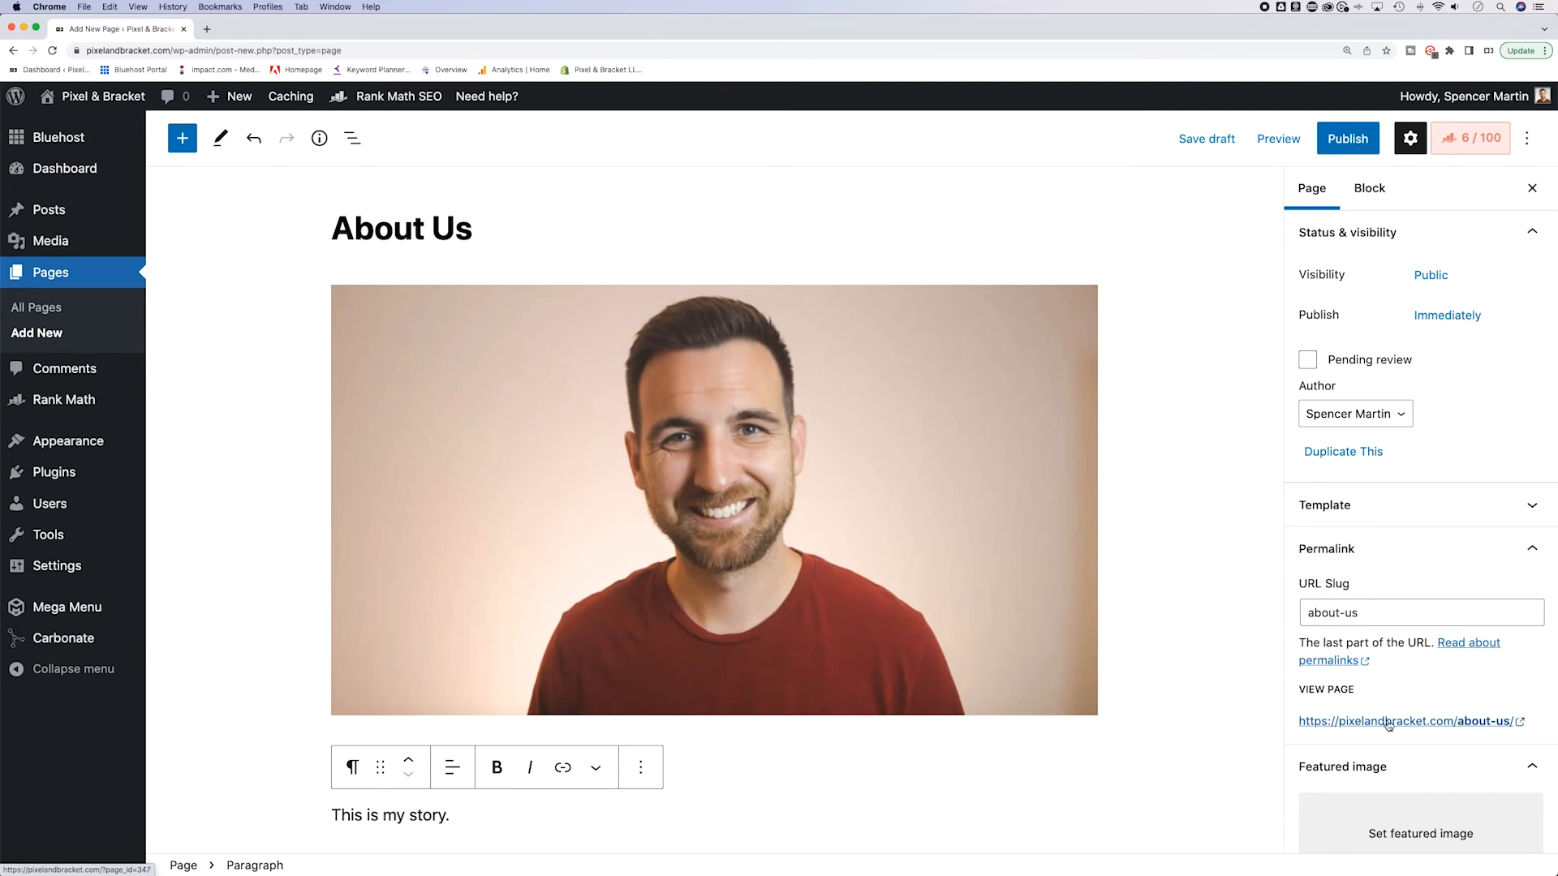
{"action": "mouse_move", "coordinate": [1509, 726]}
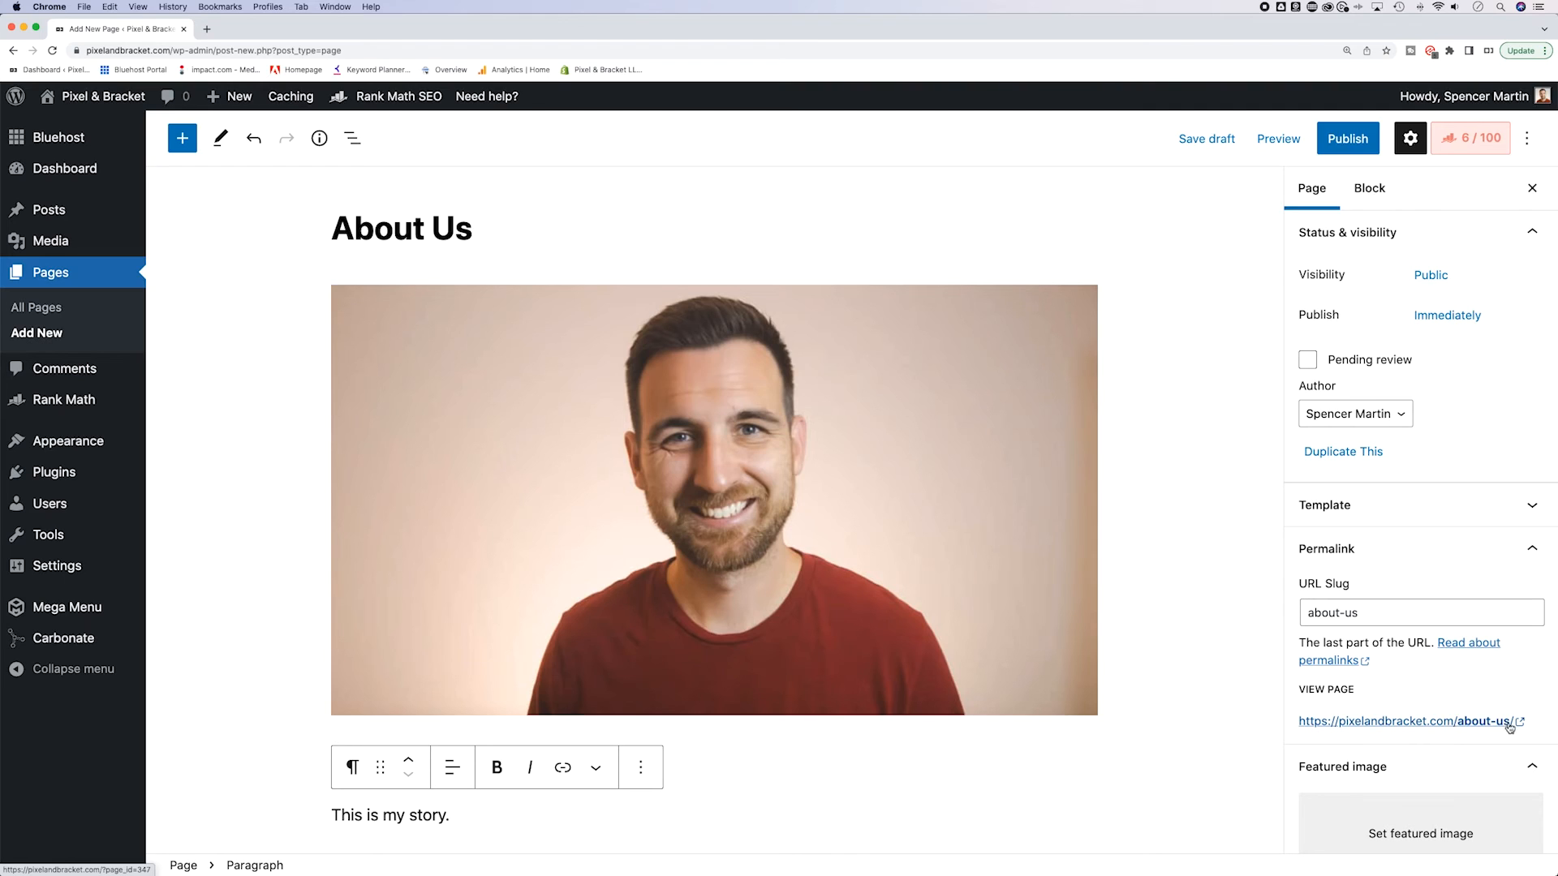
{"action": "left_click", "coordinate": [1369, 614]}
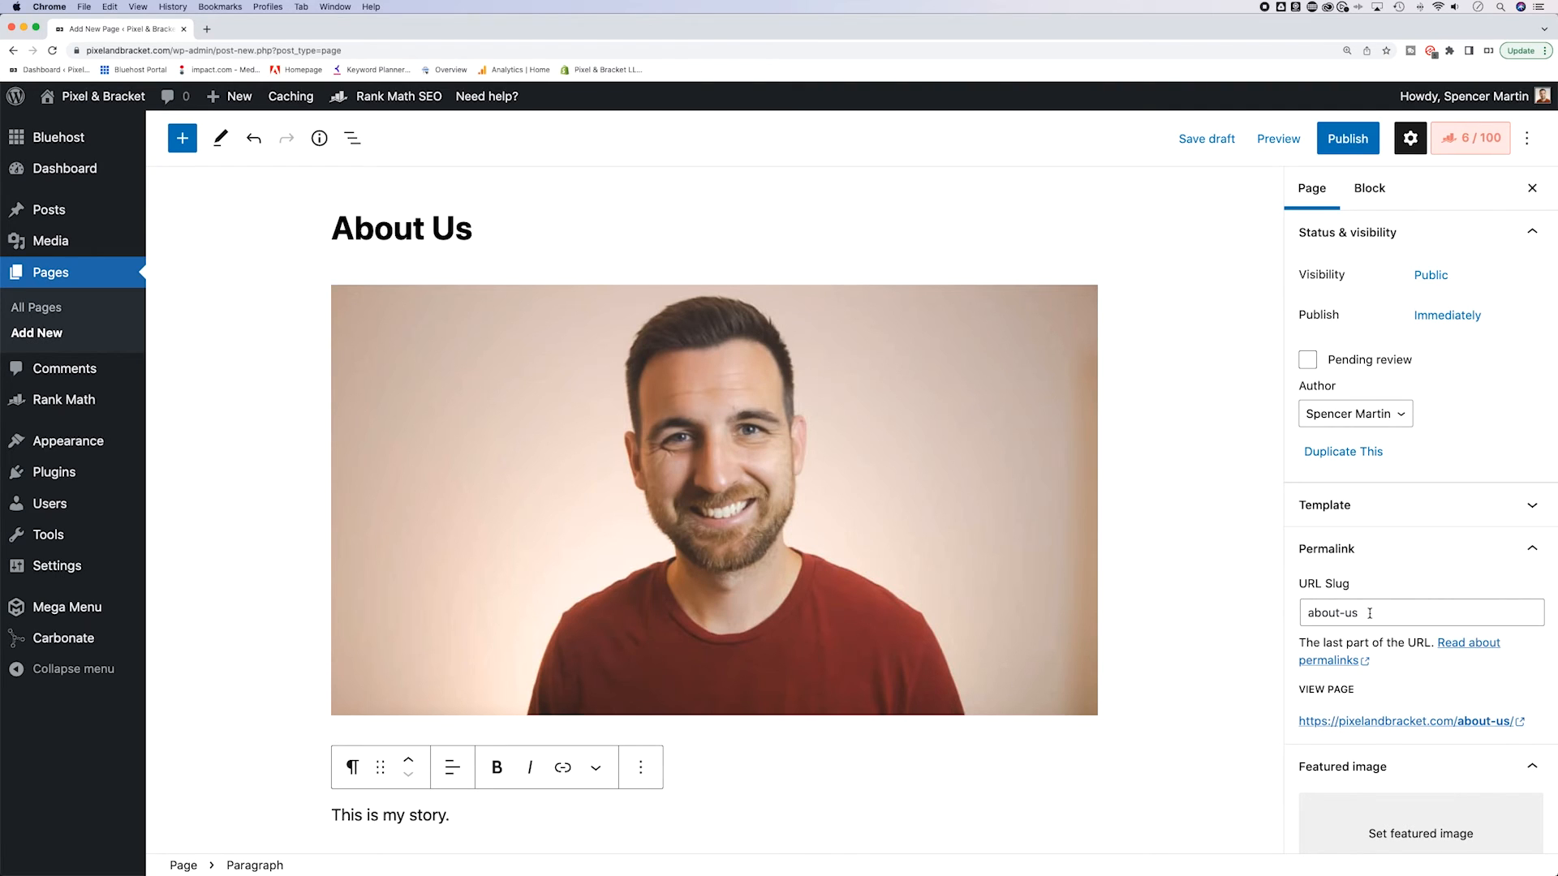
{"action": "double_click", "coordinate": [1348, 614]}
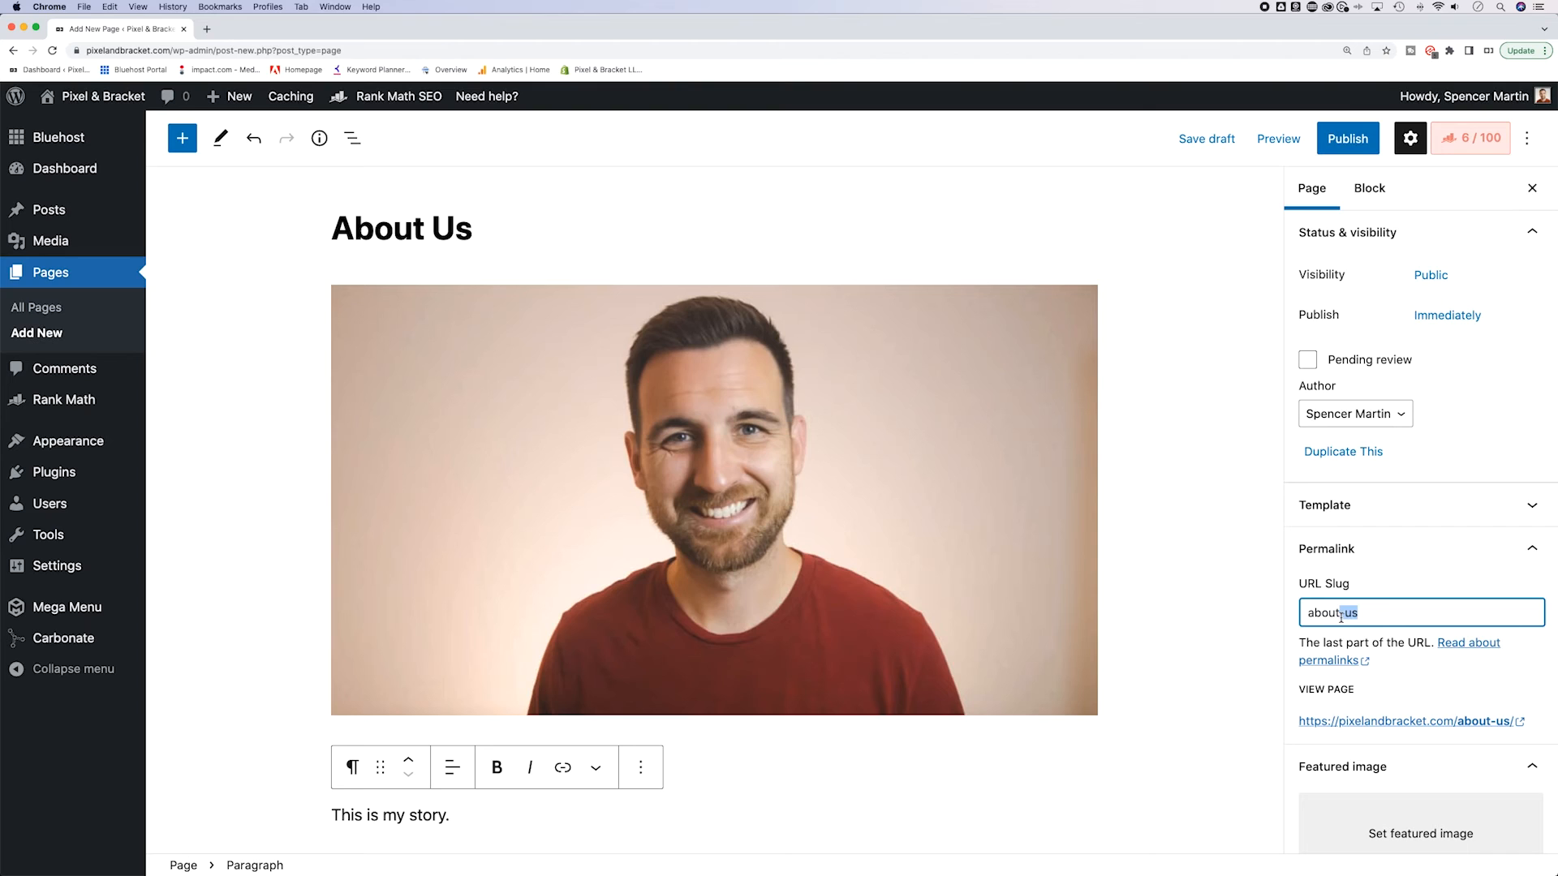
{"action": "key", "text": "Backspace"}
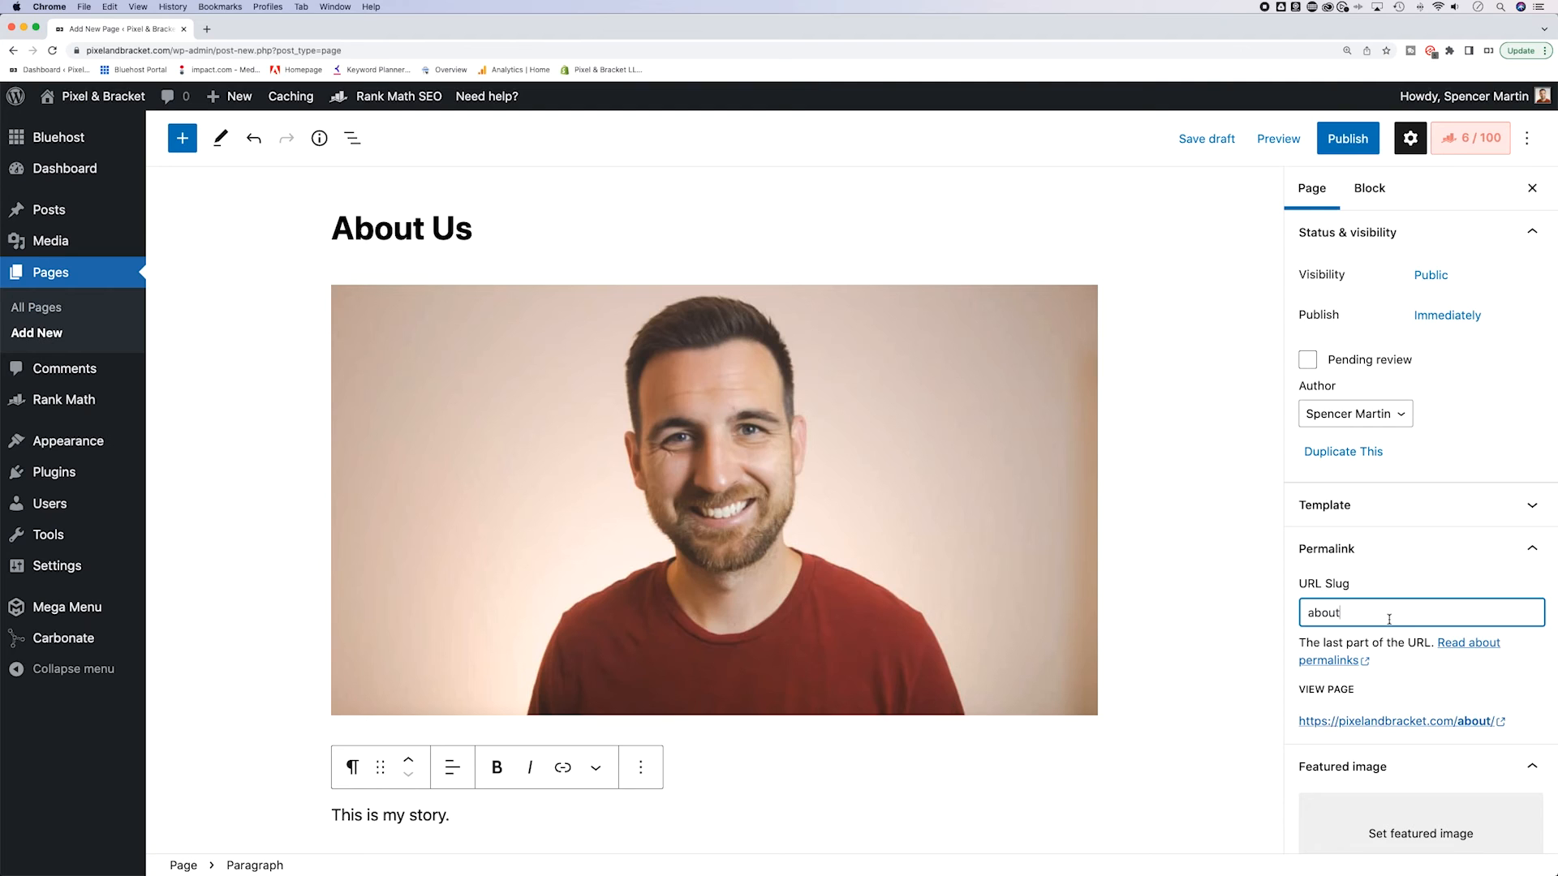
{"action": "mouse_move", "coordinate": [1181, 160]}
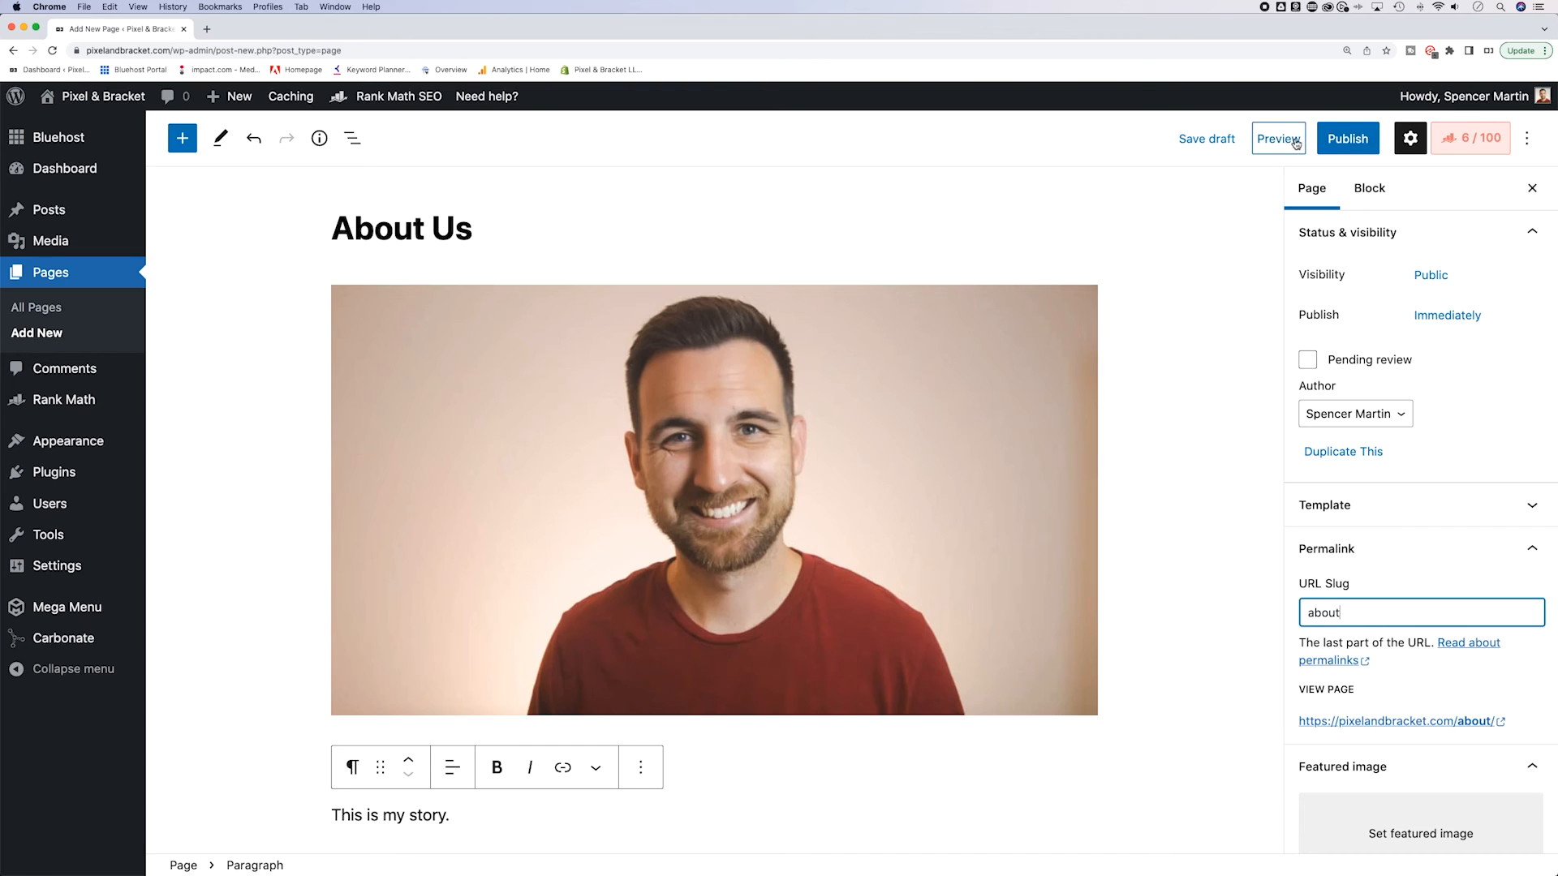
{"action": "mouse_move", "coordinate": [1206, 138]}
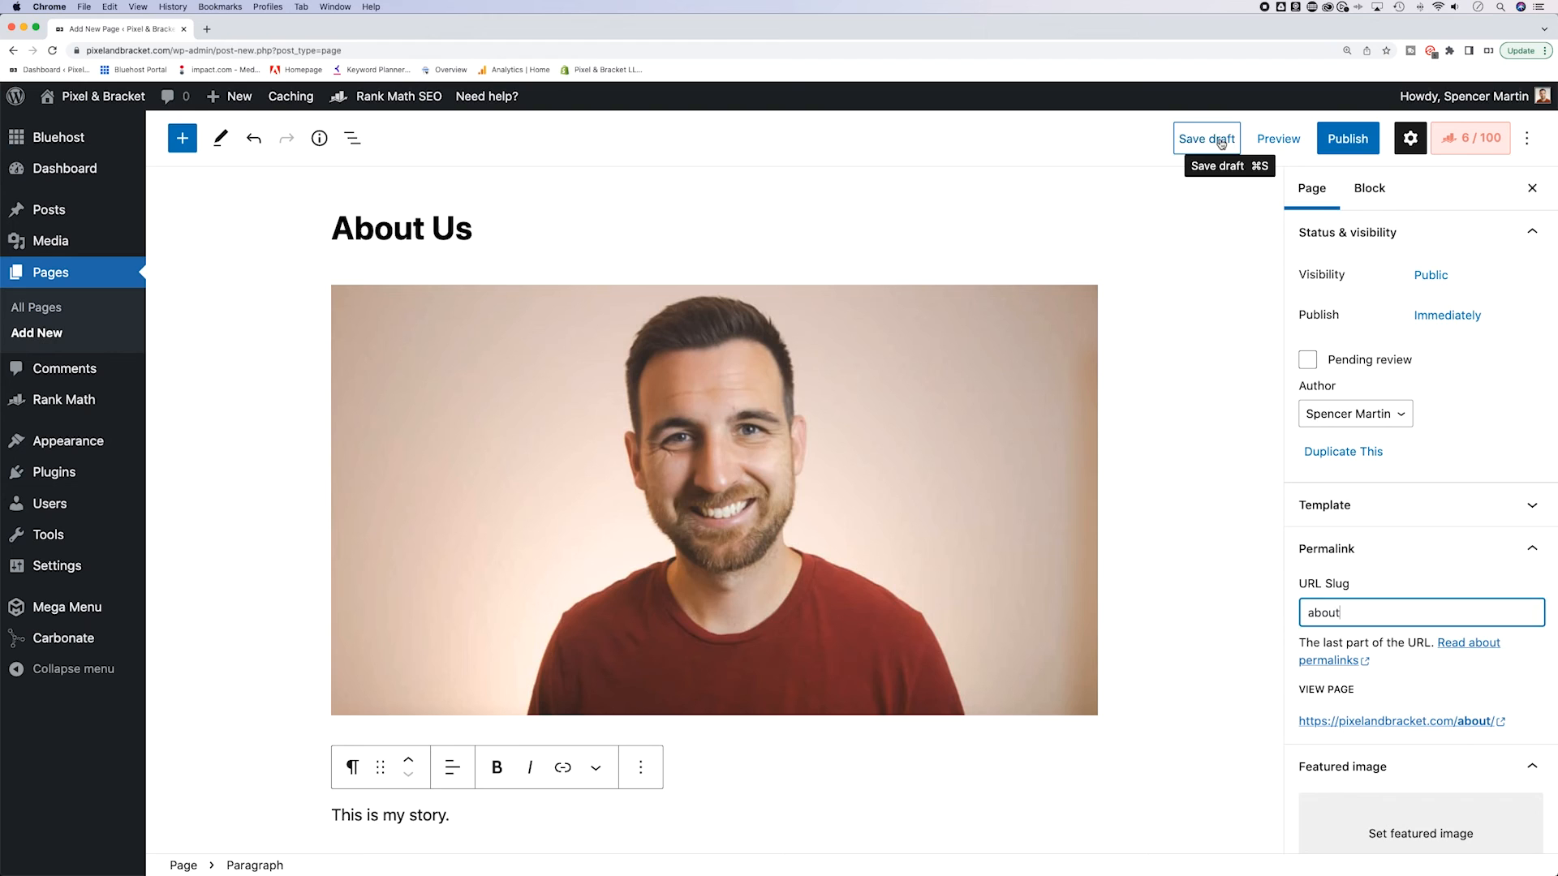
Step: Save the About Us page as a draft
{"action": "left_click", "coordinate": [1206, 137]}
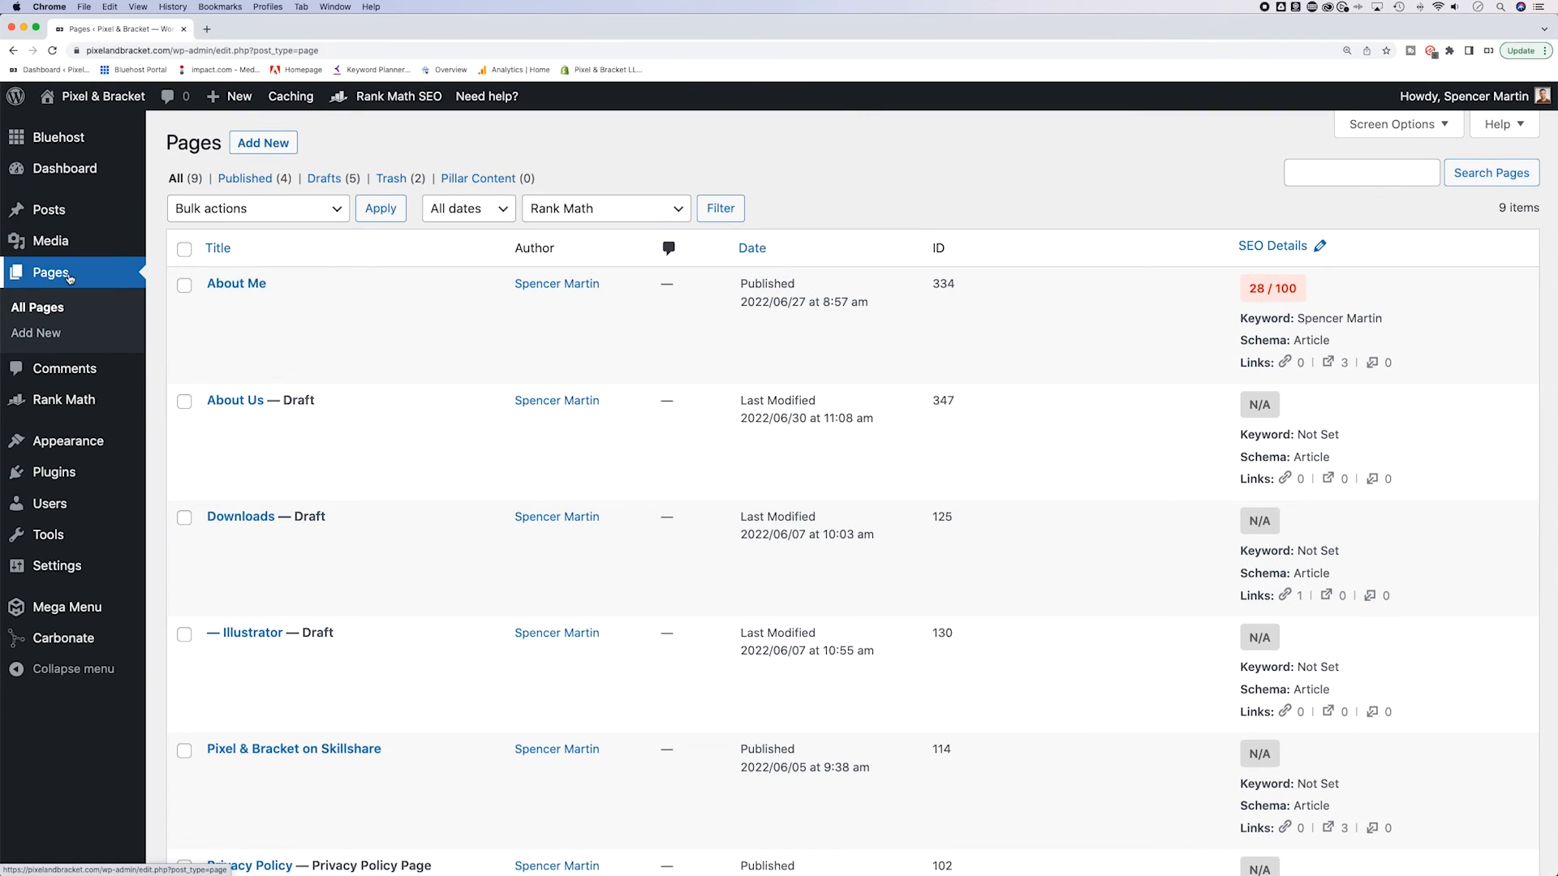
{"action": "mouse_move", "coordinate": [289, 401]}
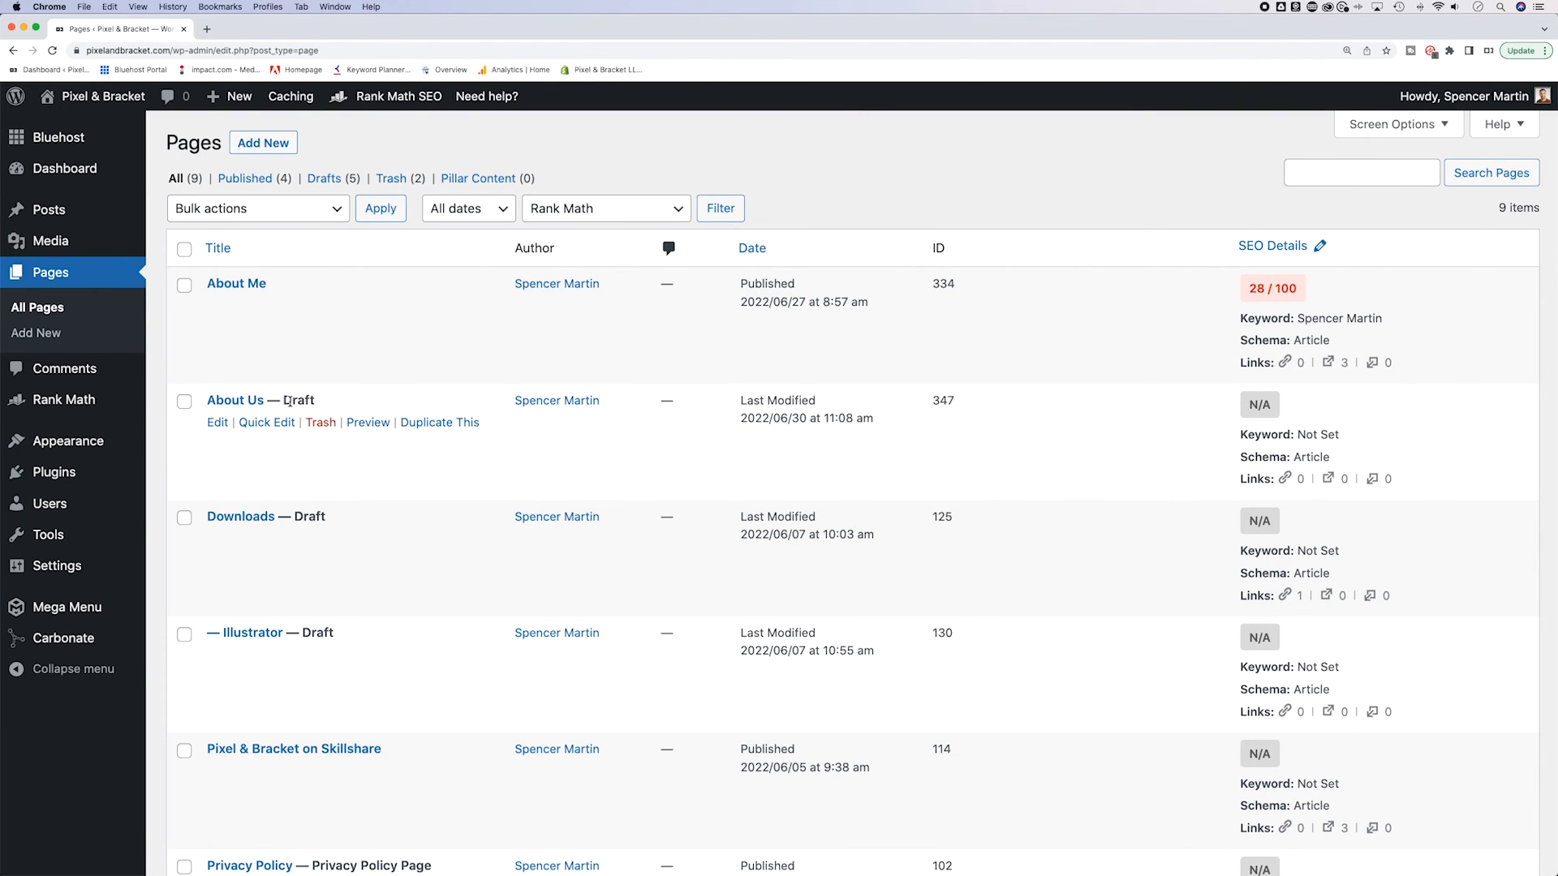
{"action": "double_click", "coordinate": [296, 399]}
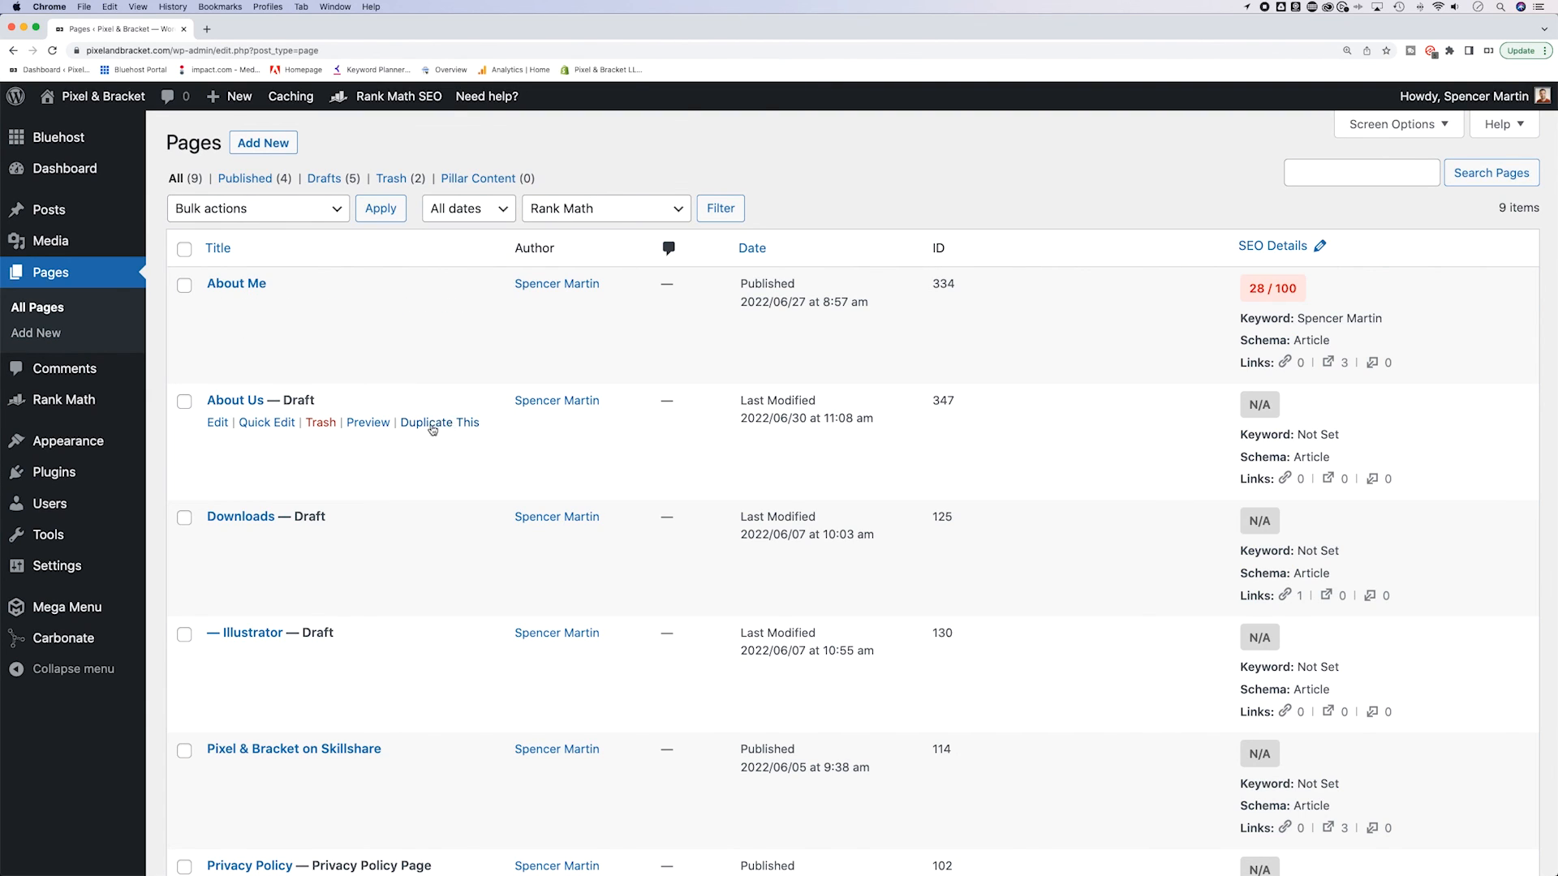
{"action": "mouse_move", "coordinate": [440, 422]}
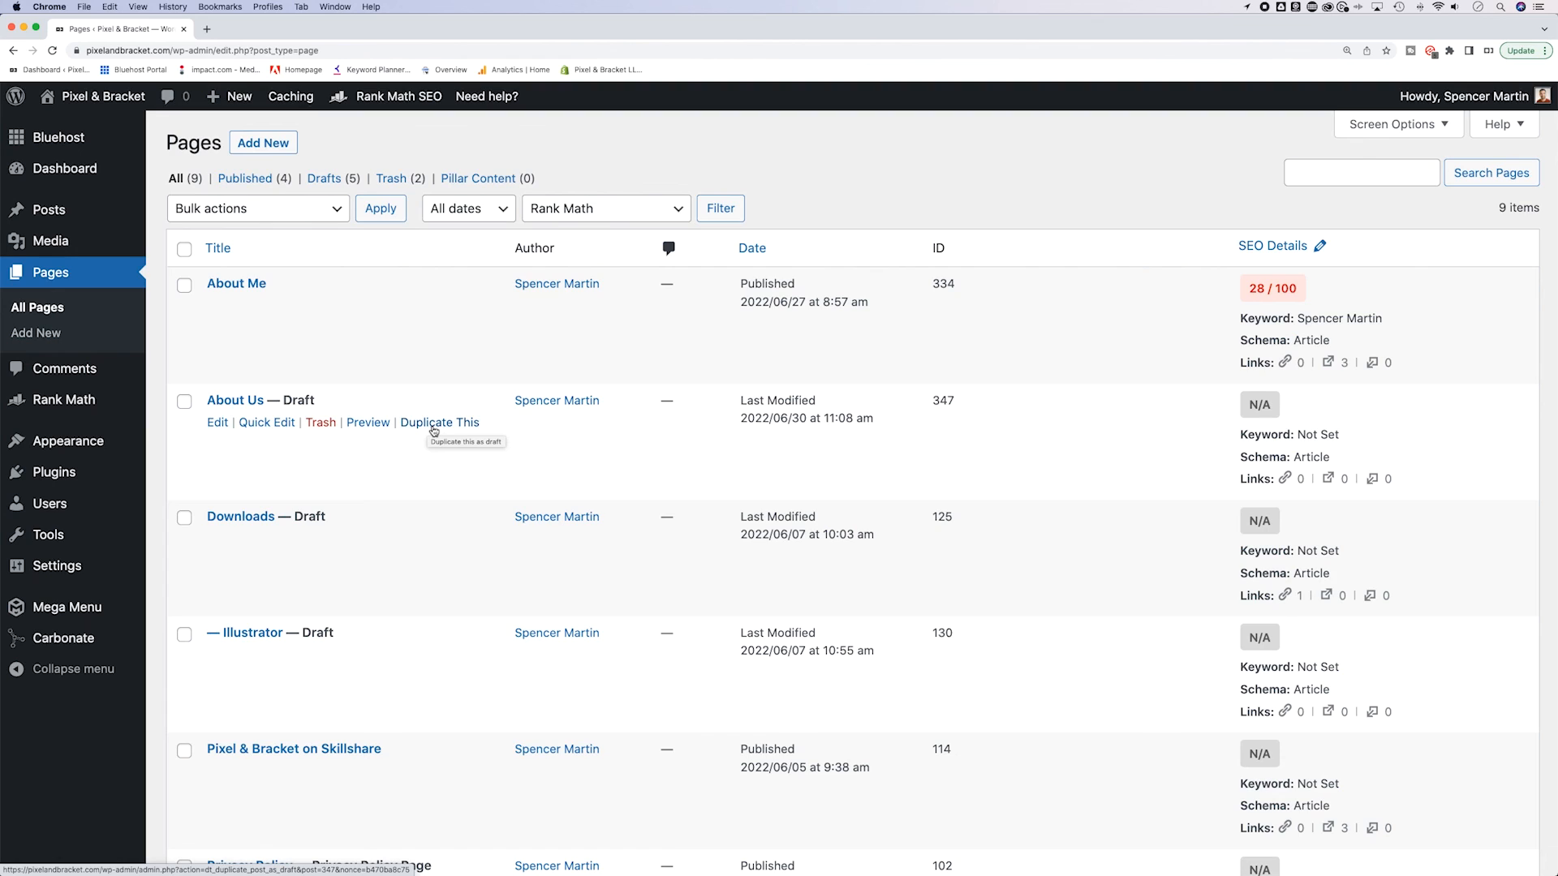
{"action": "mouse_move", "coordinate": [425, 417]}
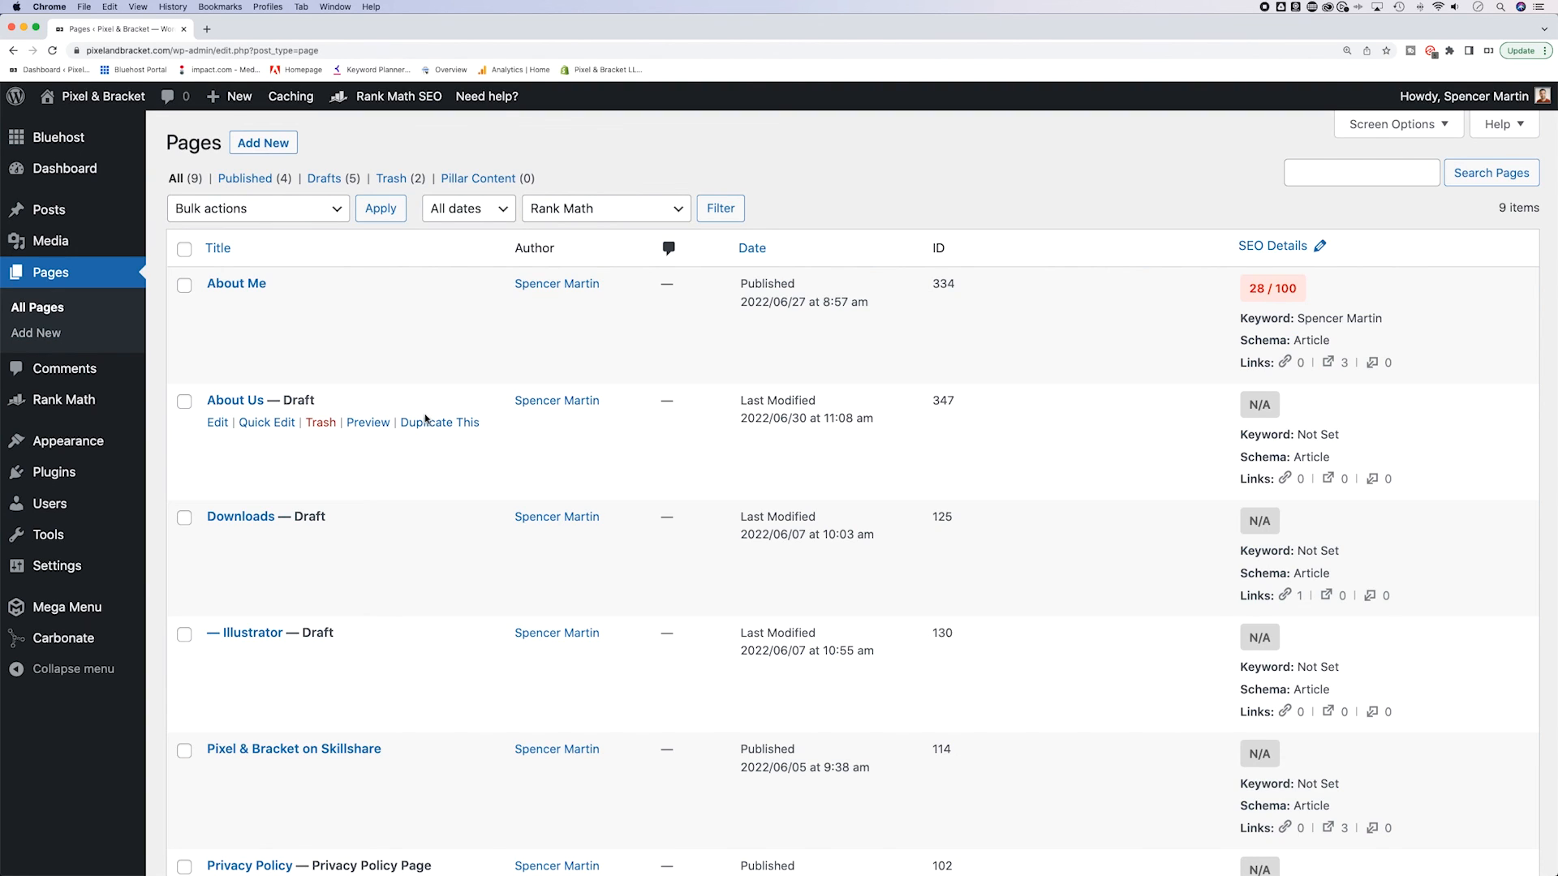